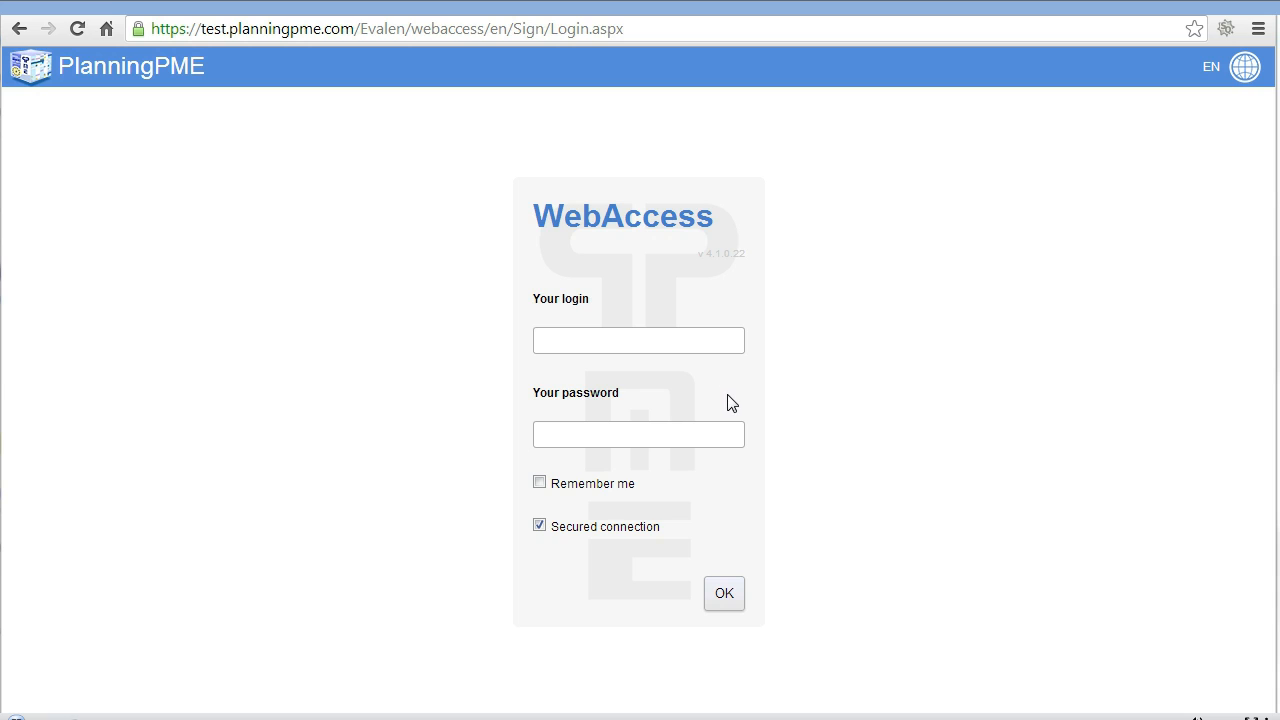
# - Sign in to WebAccess with the suggested login name and password
pyautogui.click(1244, 67)
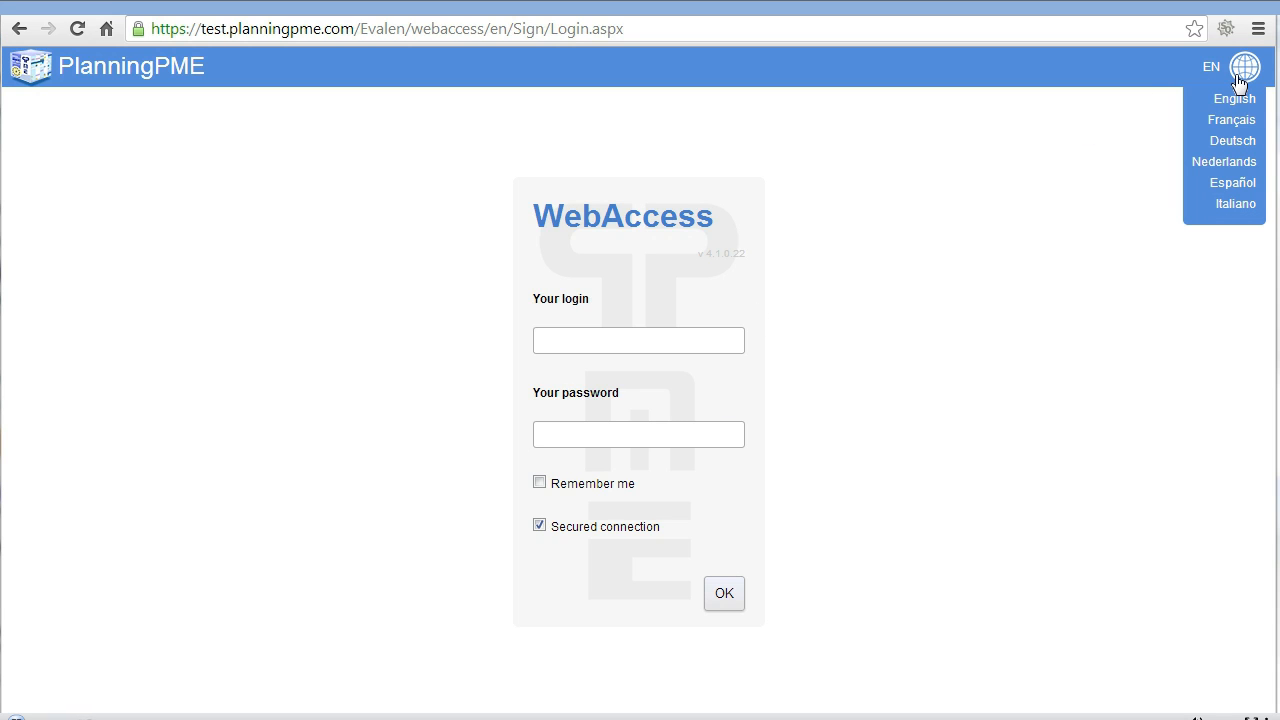
pyautogui.moveTo(1234, 190)
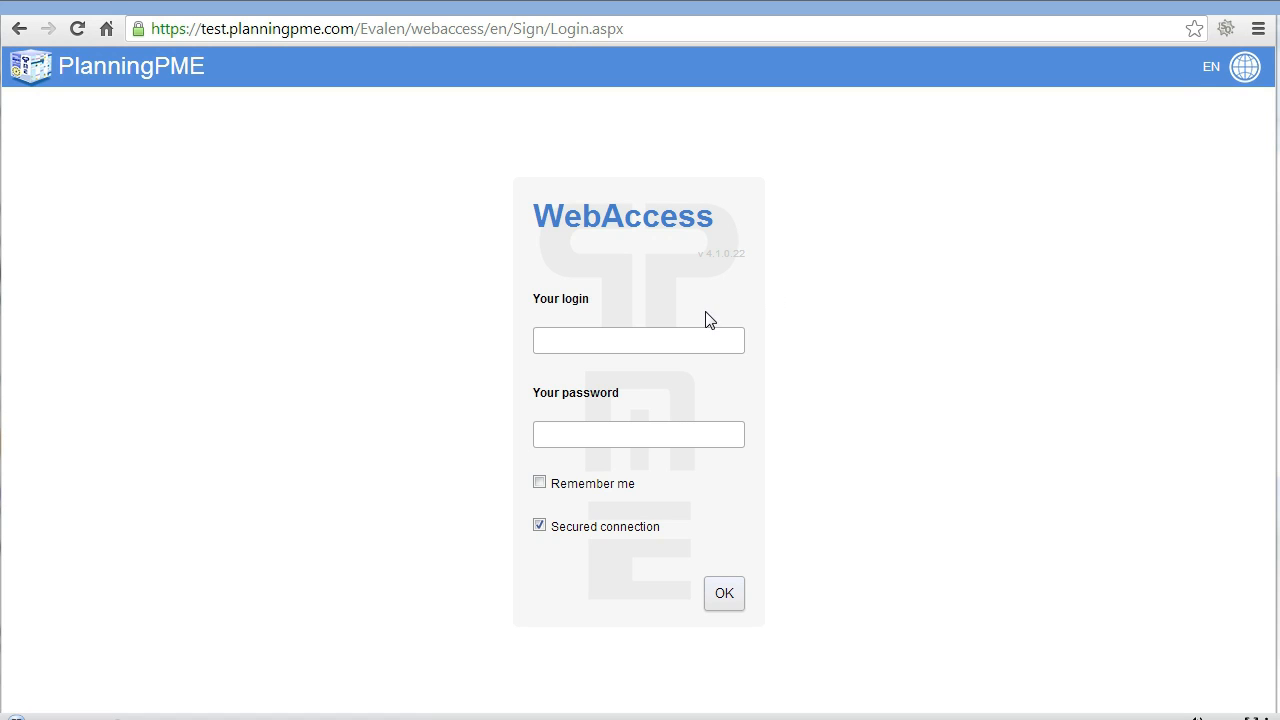
pyautogui.write('P')
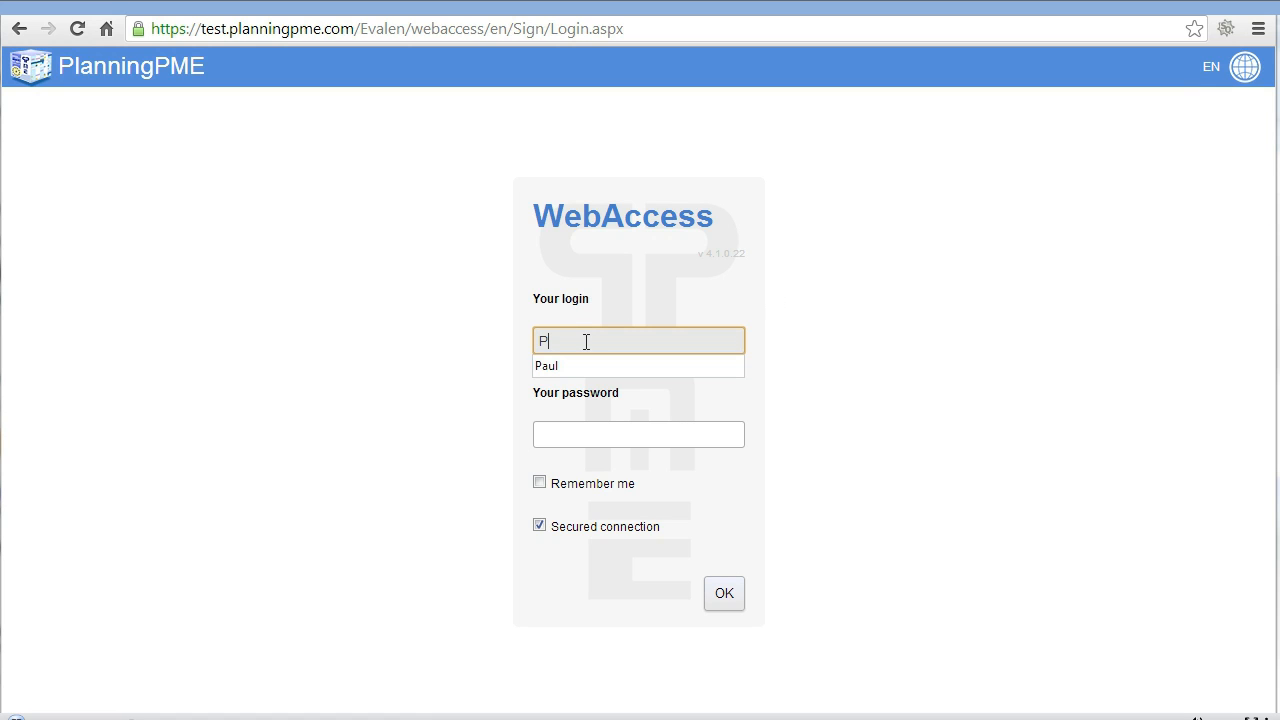
pyautogui.click(638, 434)
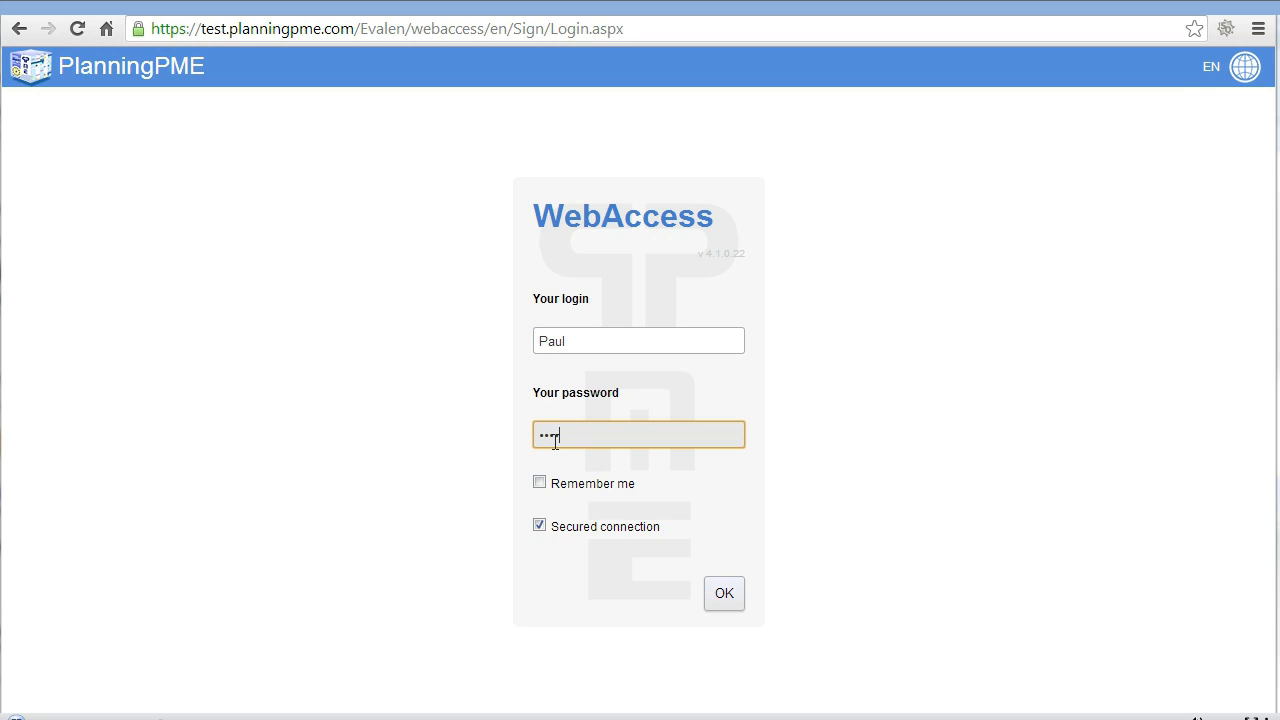
pyautogui.click(724, 593)
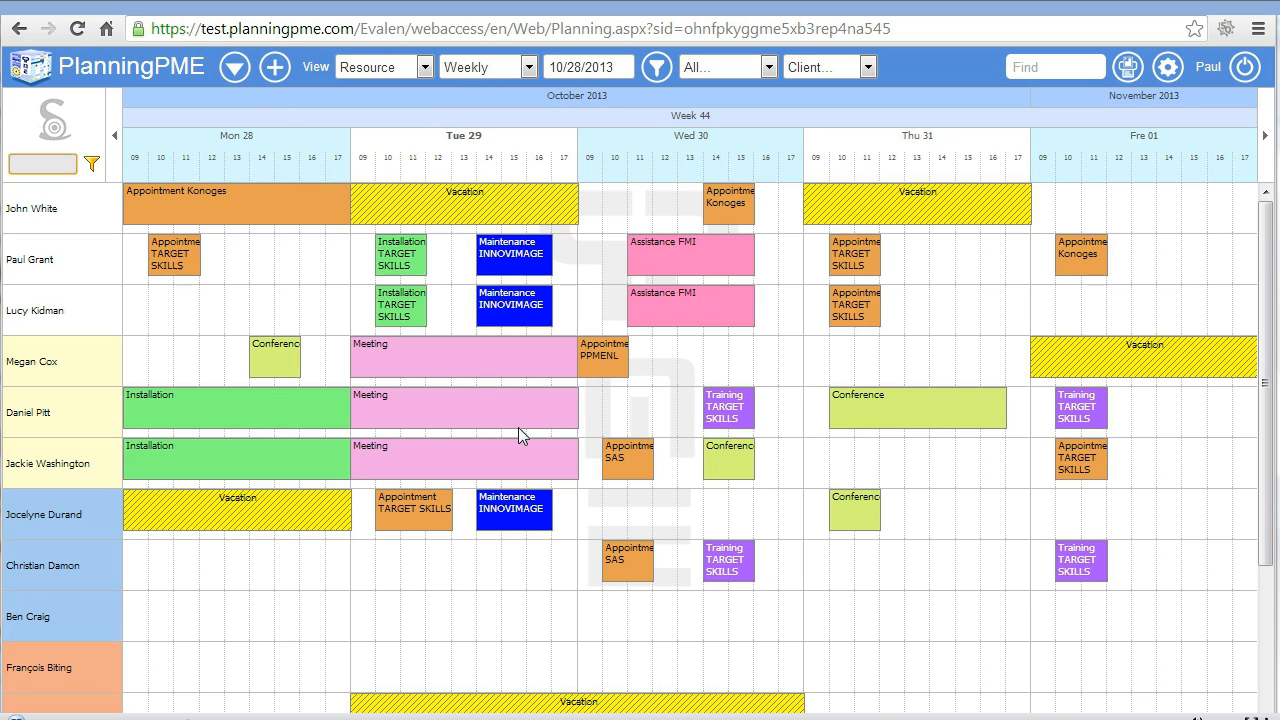
pyautogui.click(115, 135)
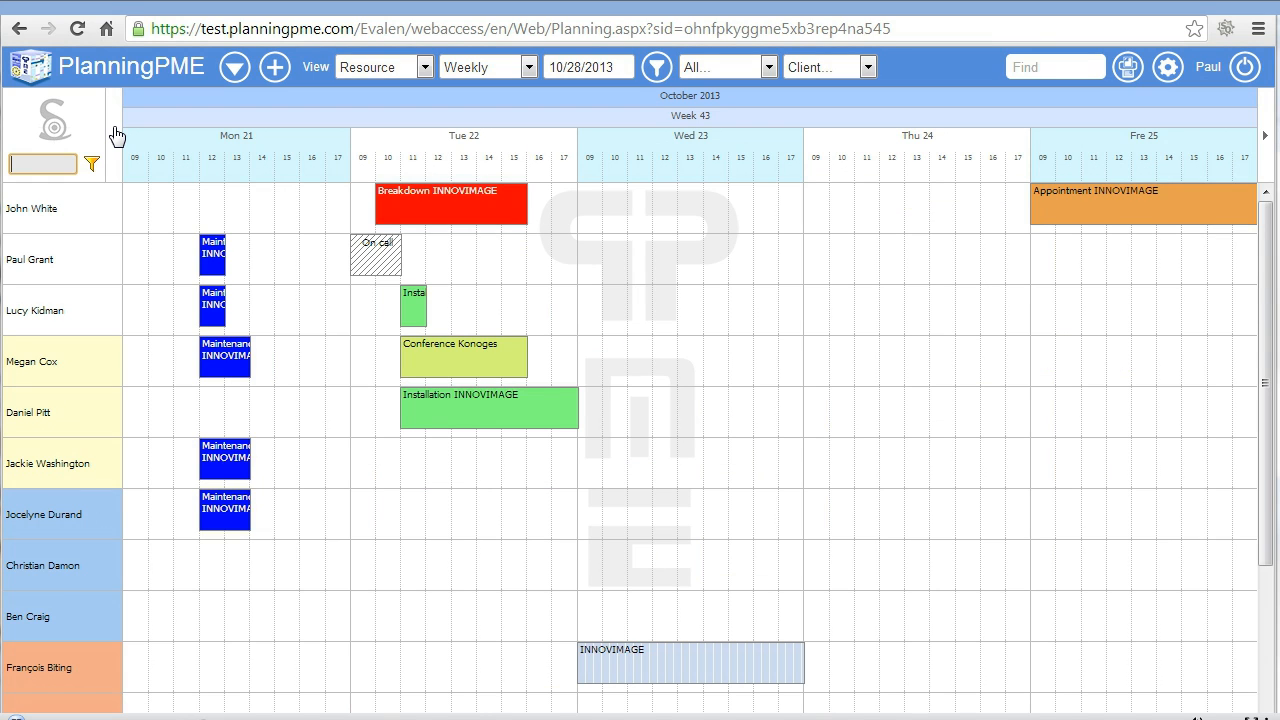
pyautogui.click(527, 67)
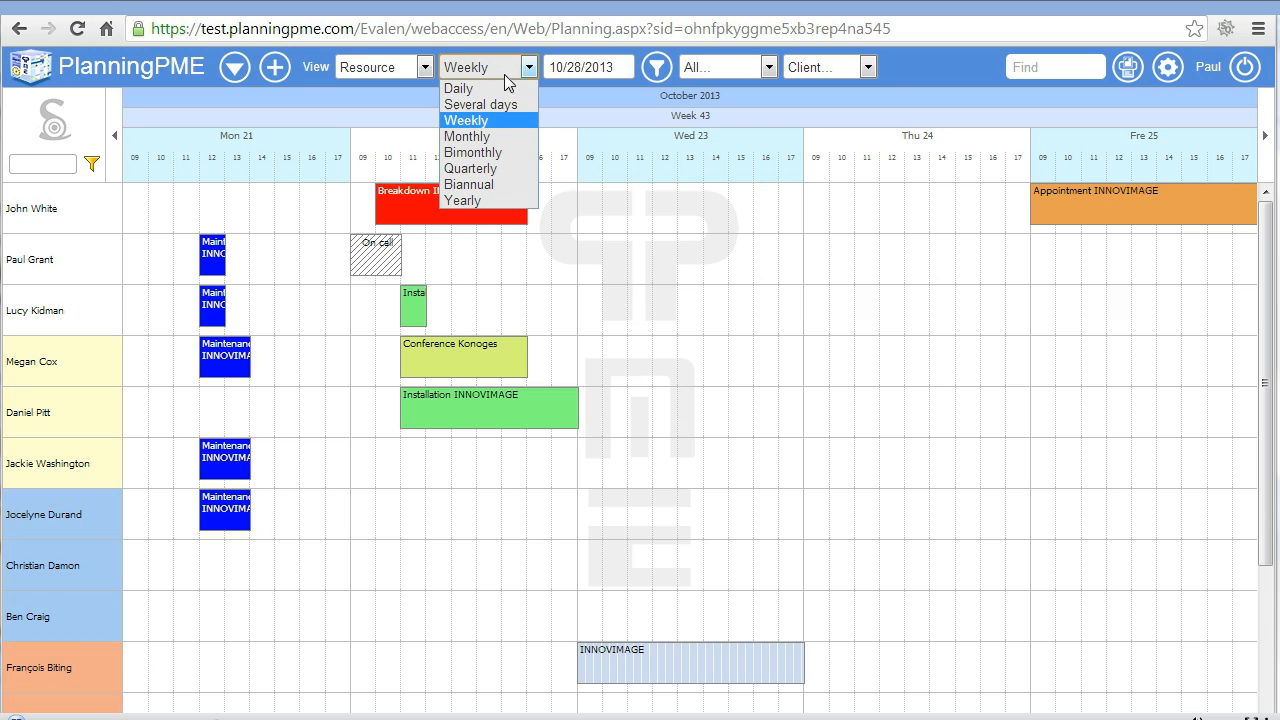
pyautogui.click(467, 136)
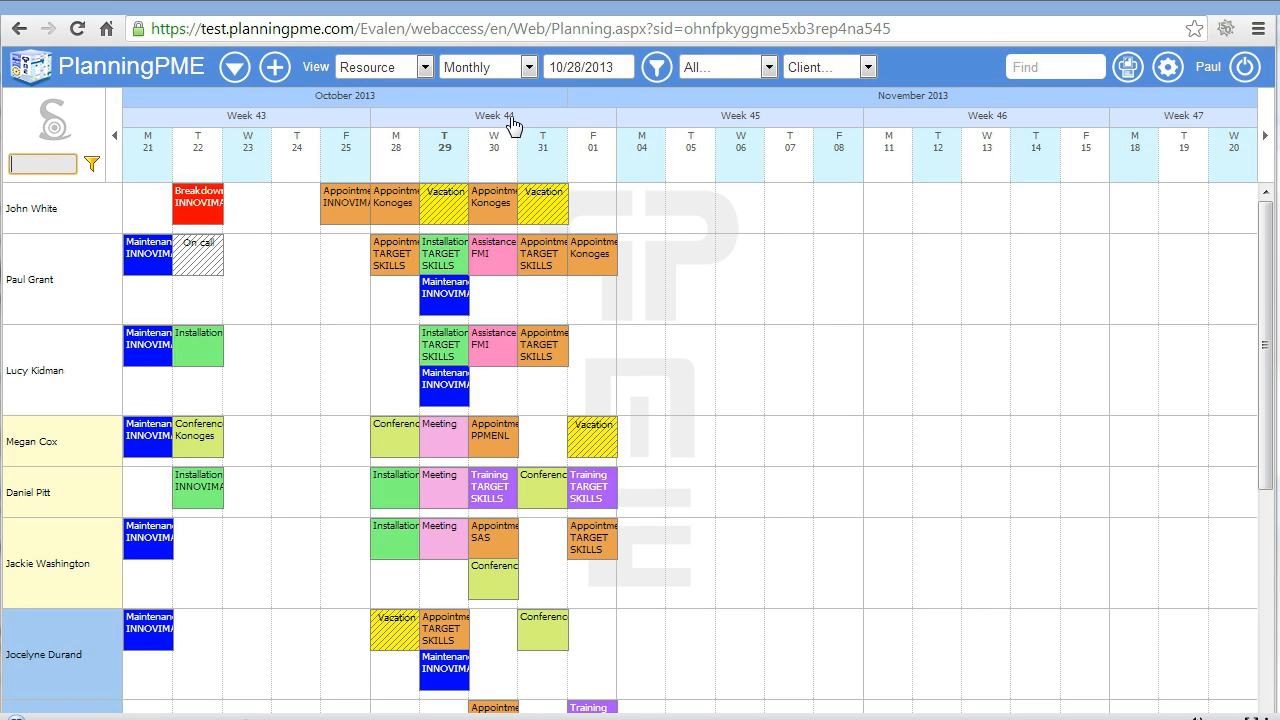
pyautogui.click(485, 67)
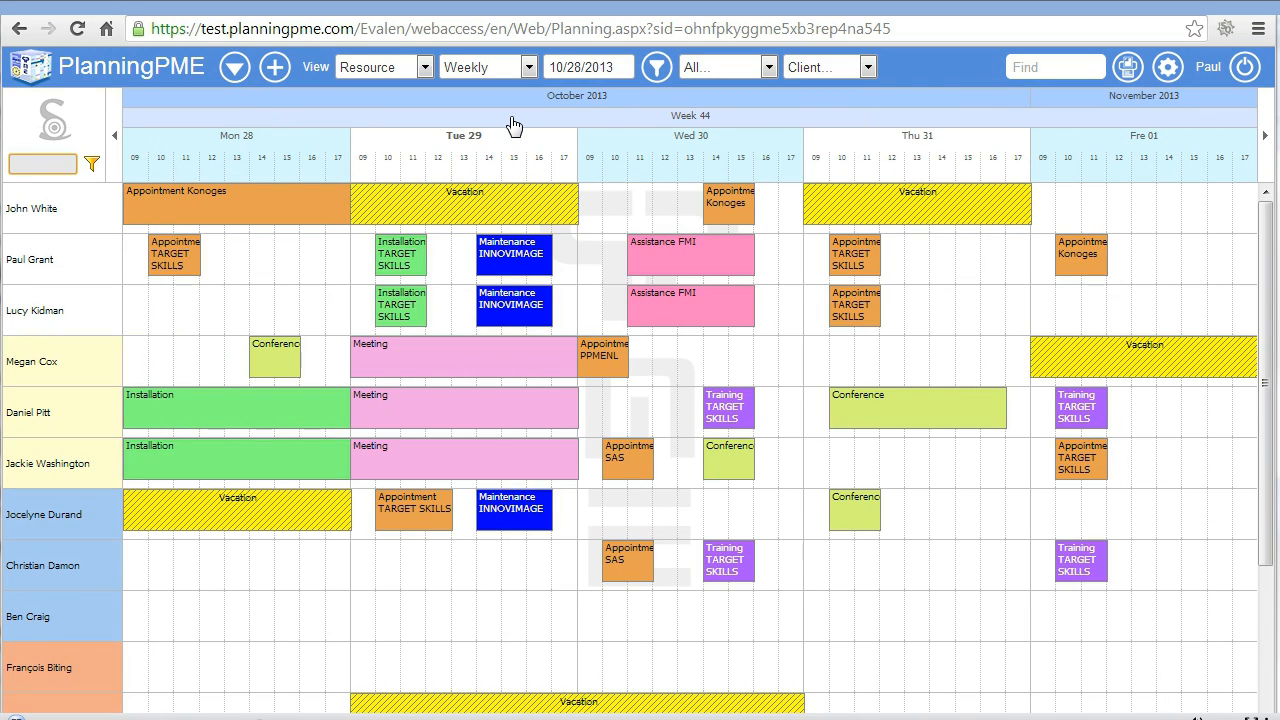
pyautogui.click(767, 67)
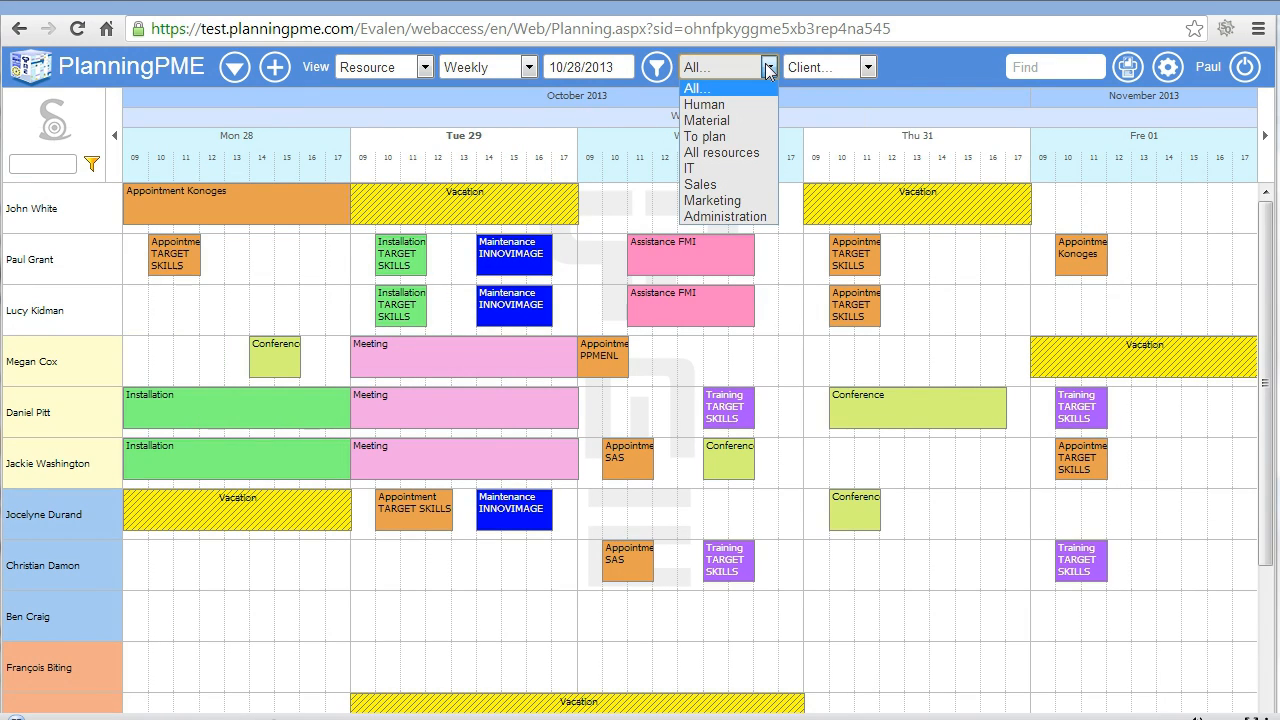
pyautogui.moveTo(712, 200)
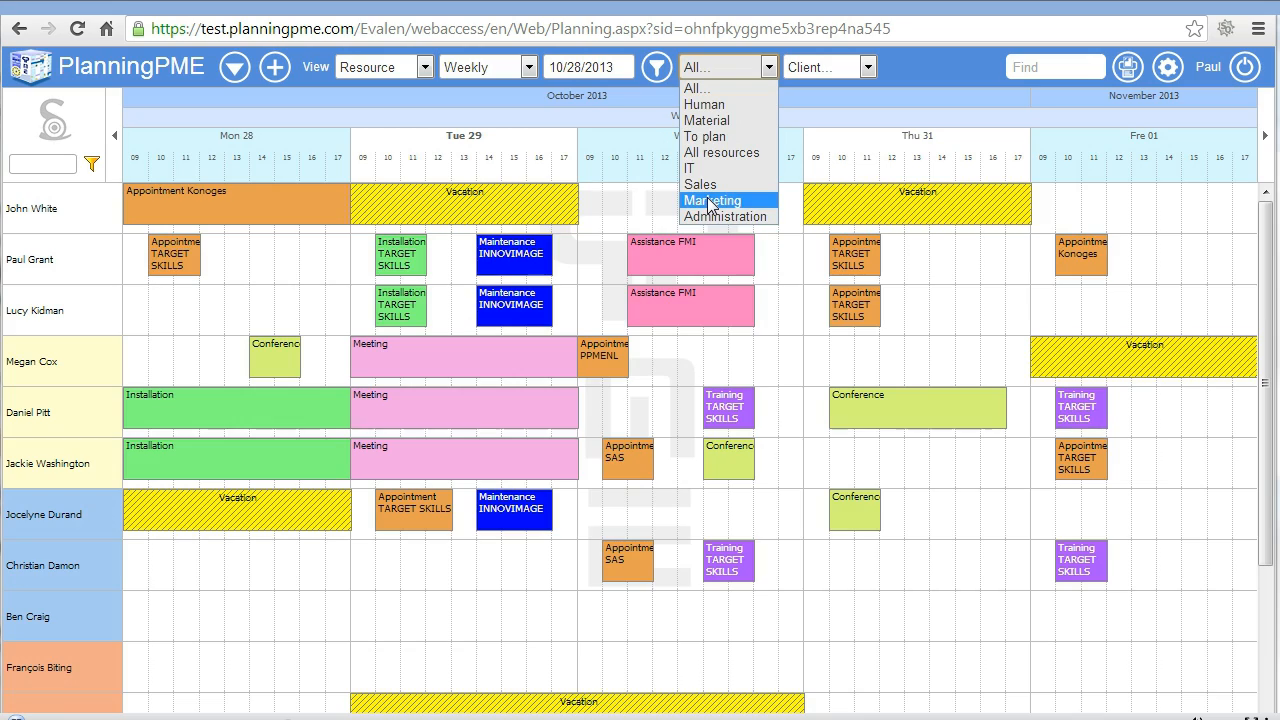
pyautogui.click(712, 200)
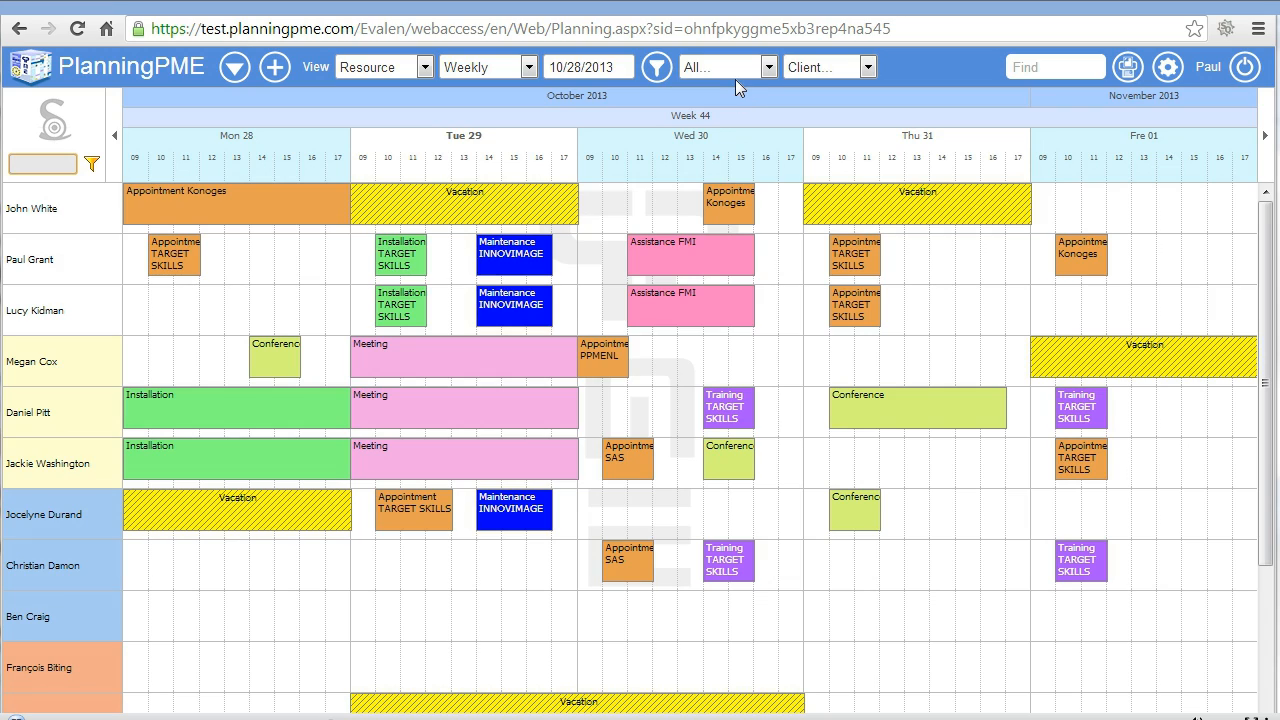
pyautogui.moveTo(268, 258)
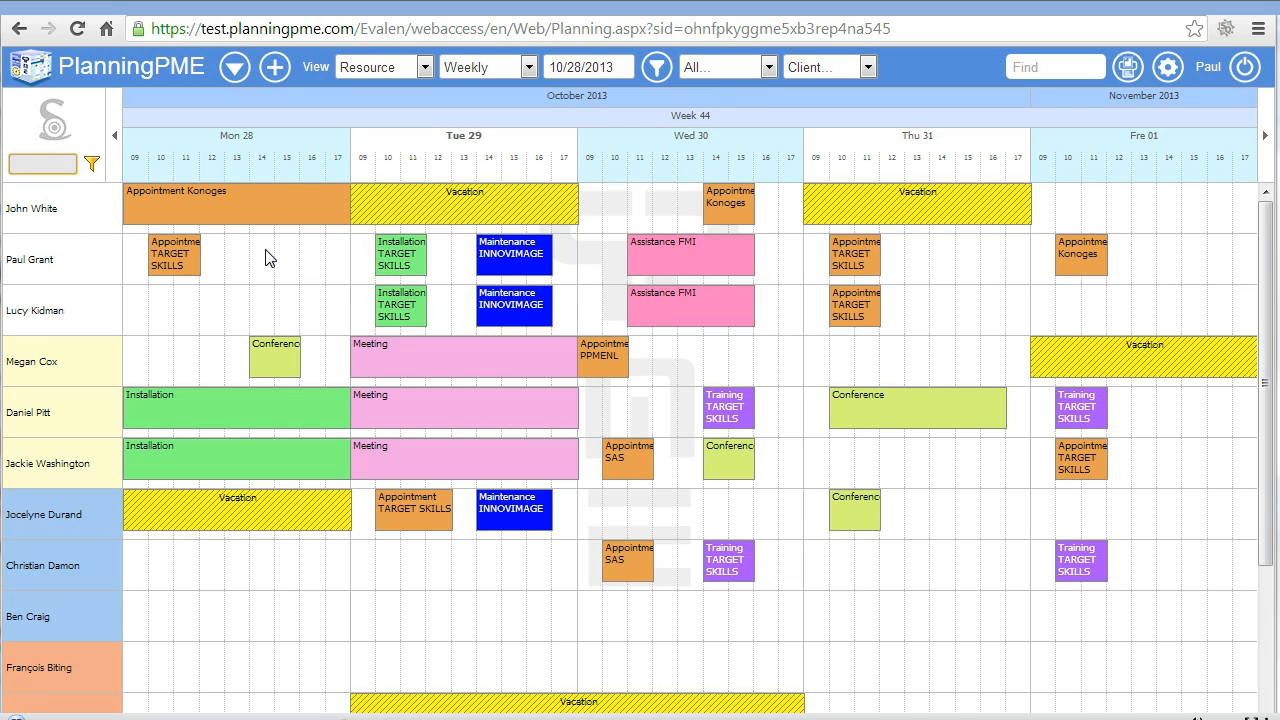
# - Start a Monday 28 afternoon task labelled Training for client TARGET SKILLS
pyautogui.click(275, 67)
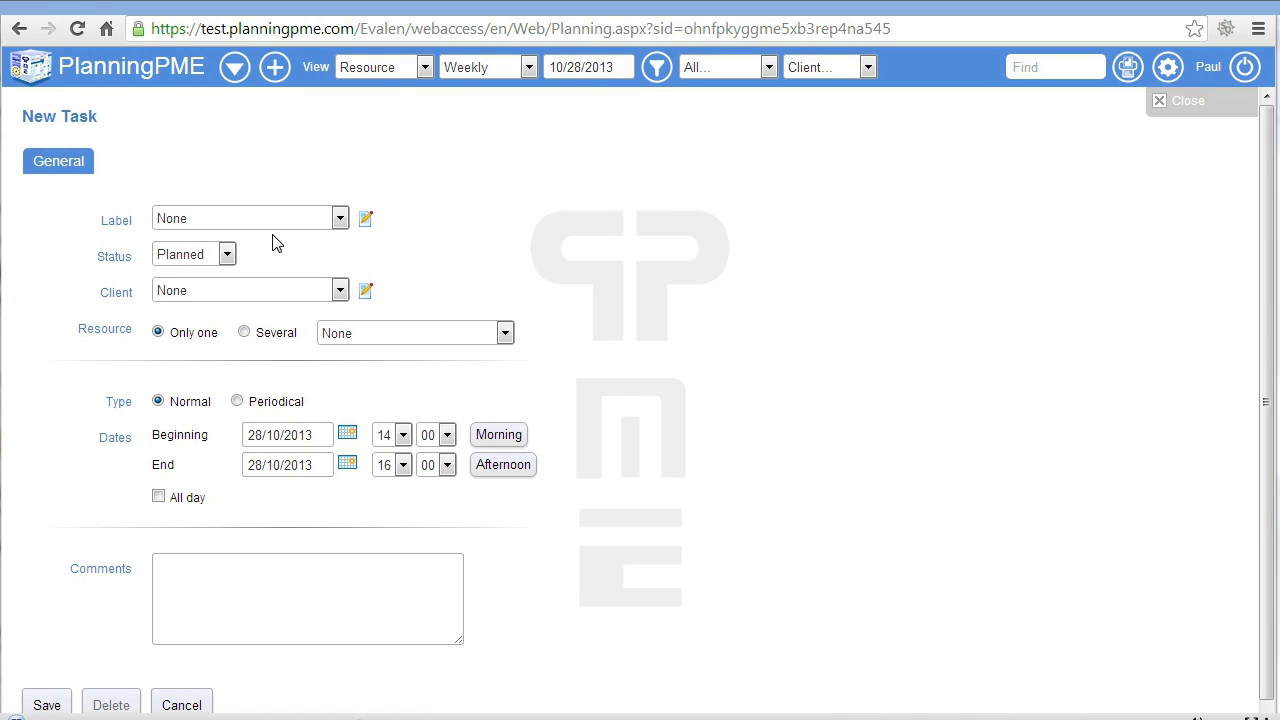
pyautogui.click(340, 218)
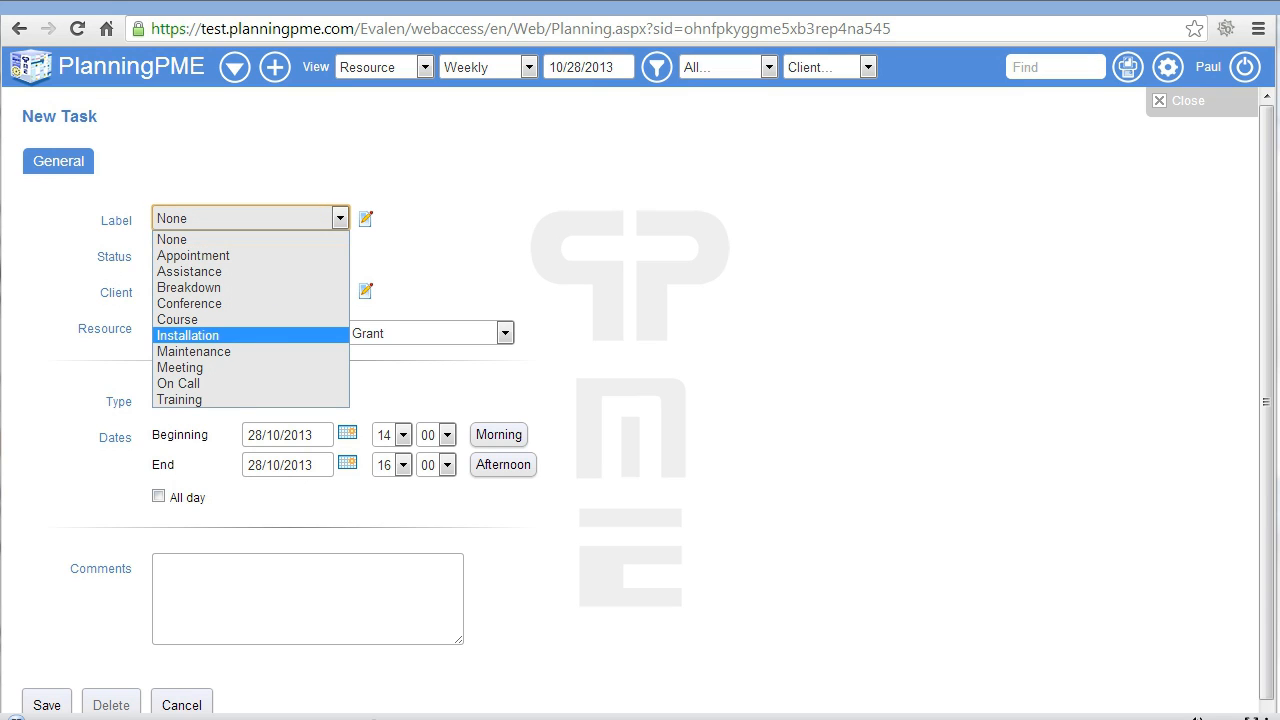
pyautogui.click(179, 399)
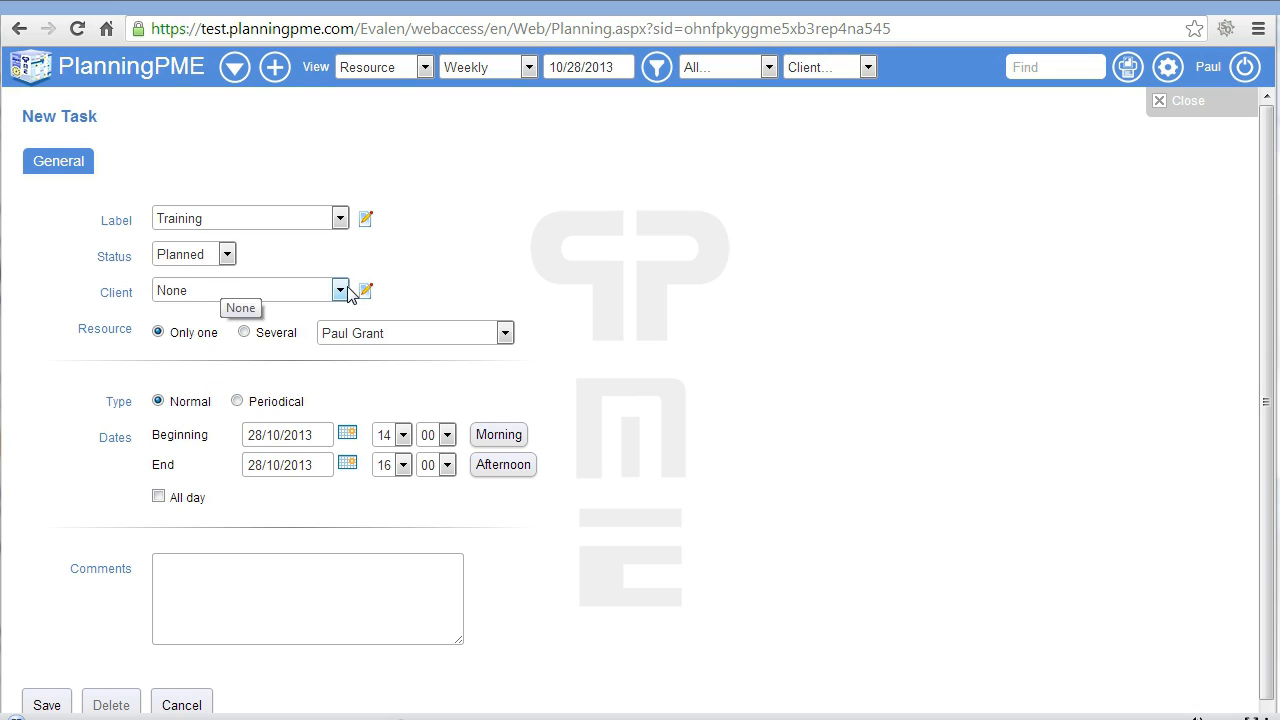
pyautogui.click(340, 290)
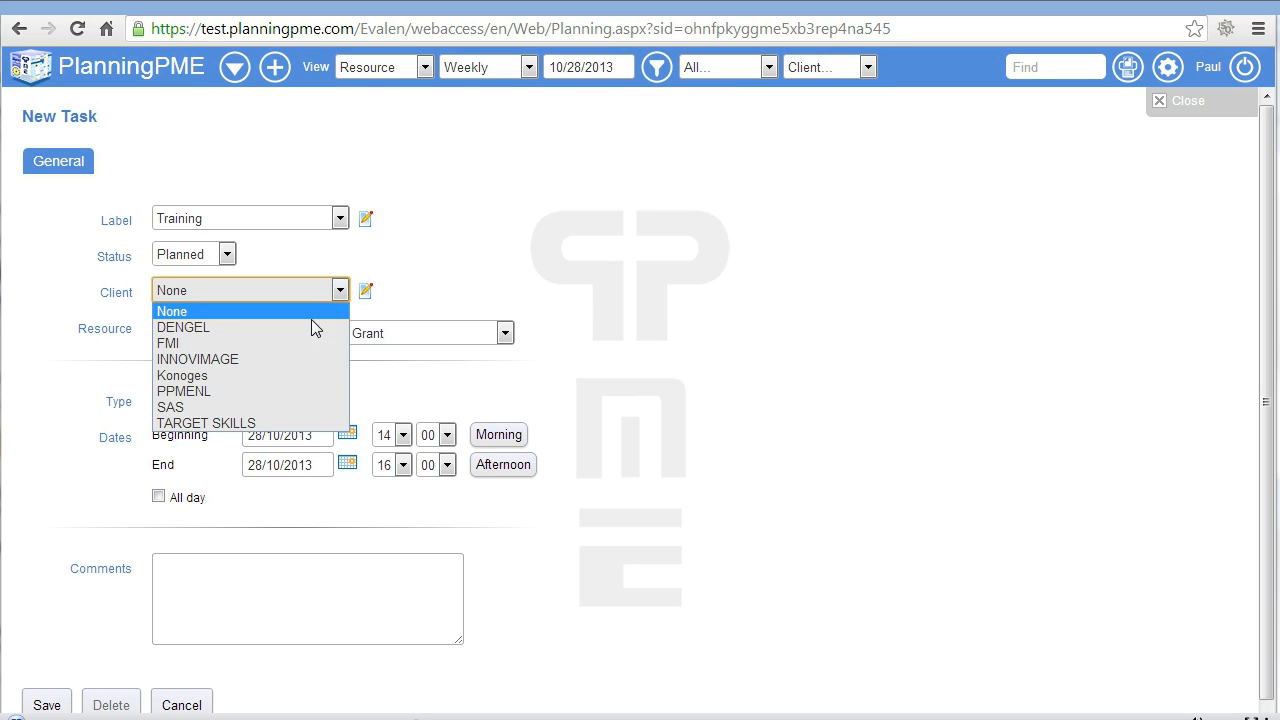
pyautogui.click(206, 422)
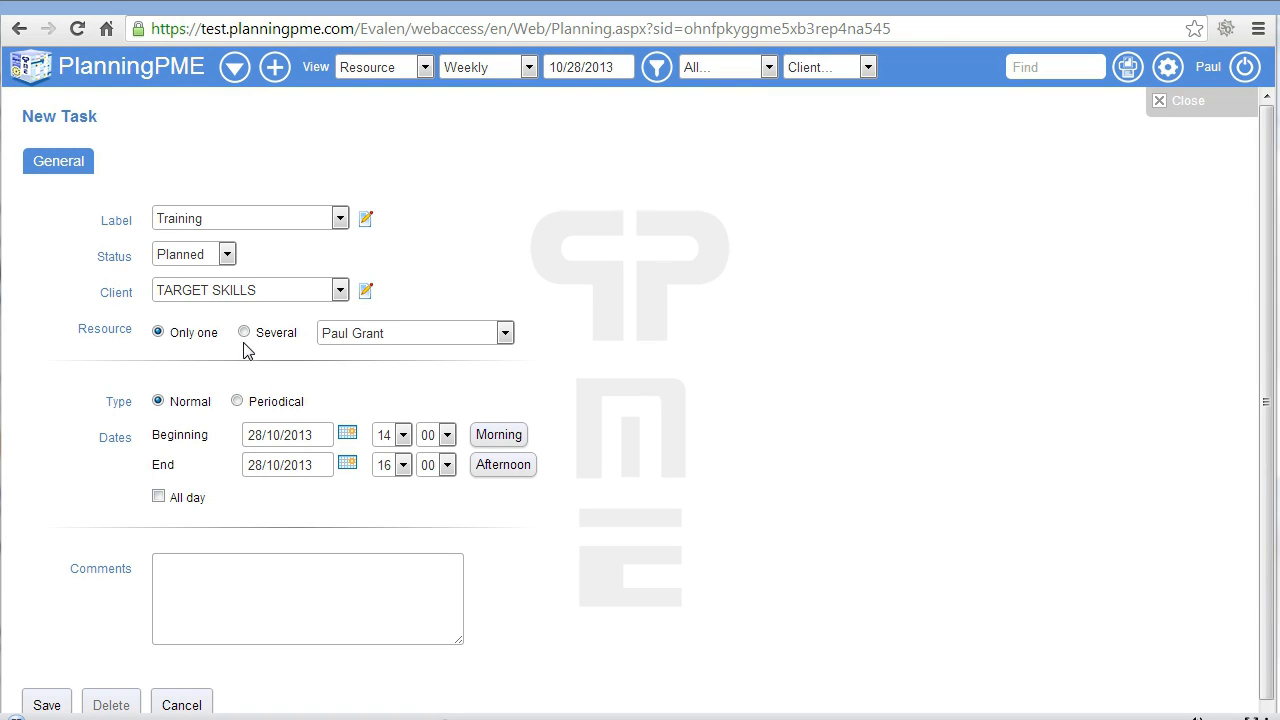
pyautogui.click(244, 332)
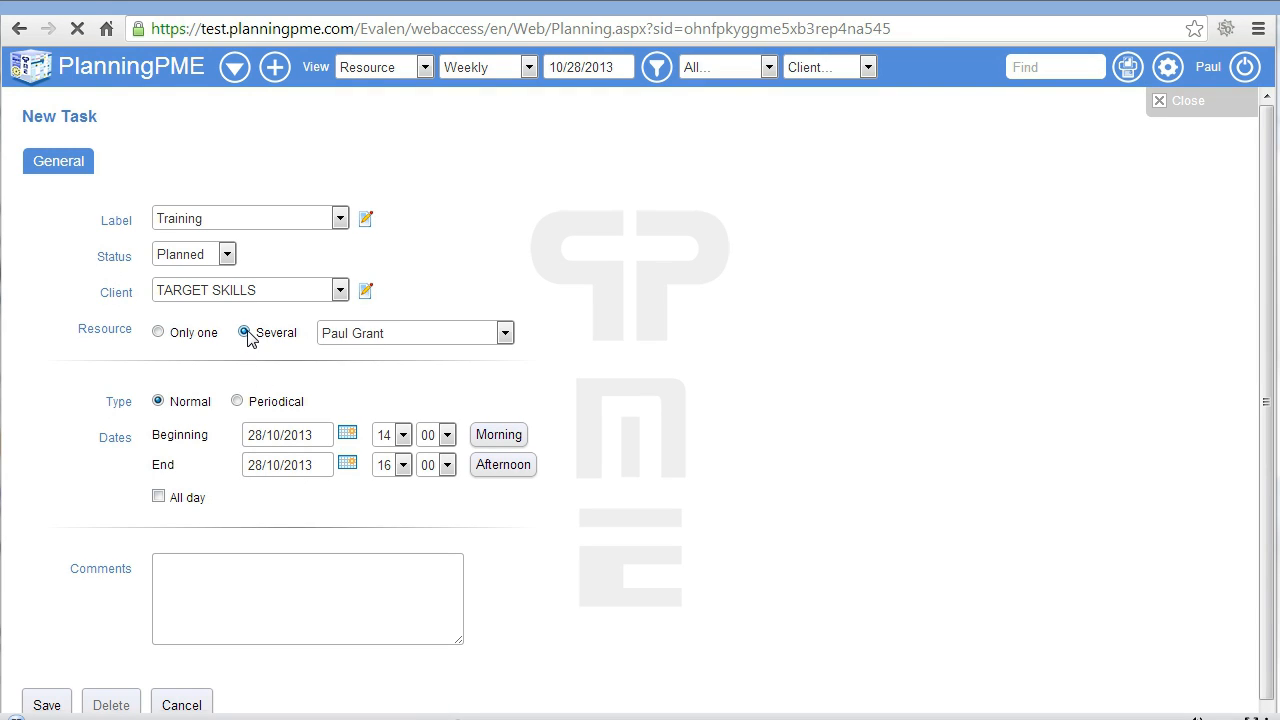
pyautogui.click(245, 332)
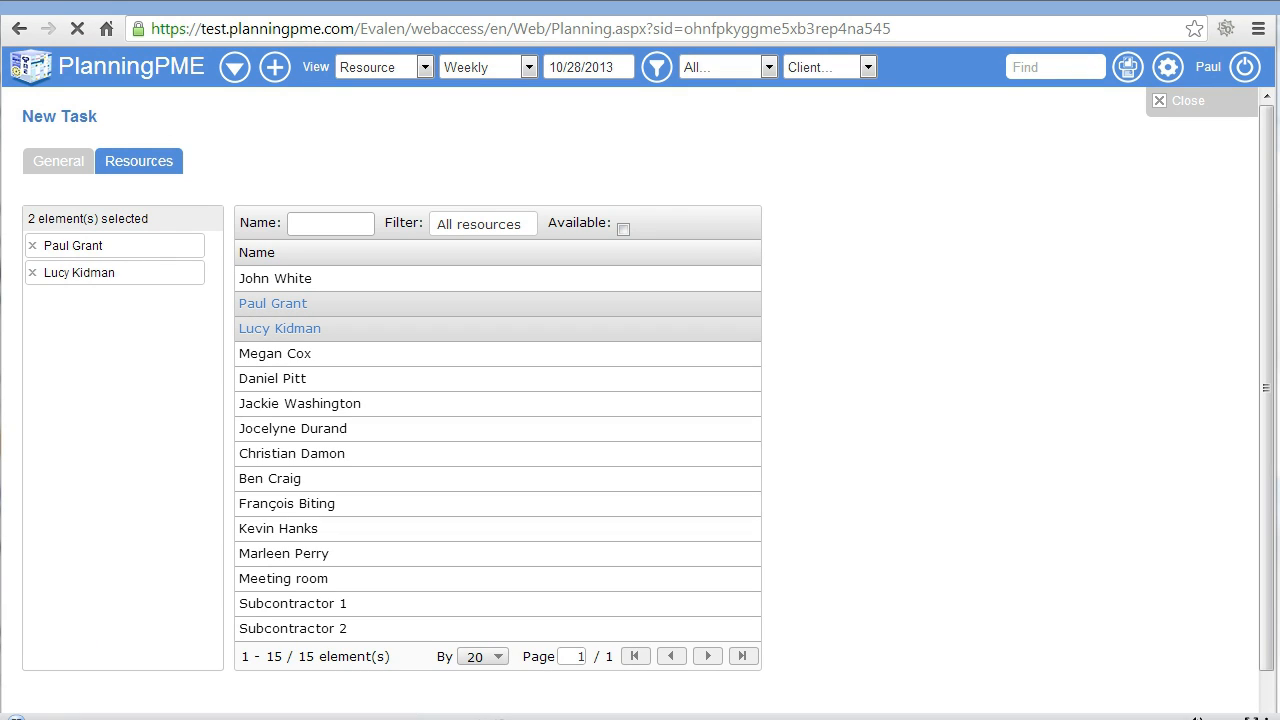
pyautogui.click(1188, 100)
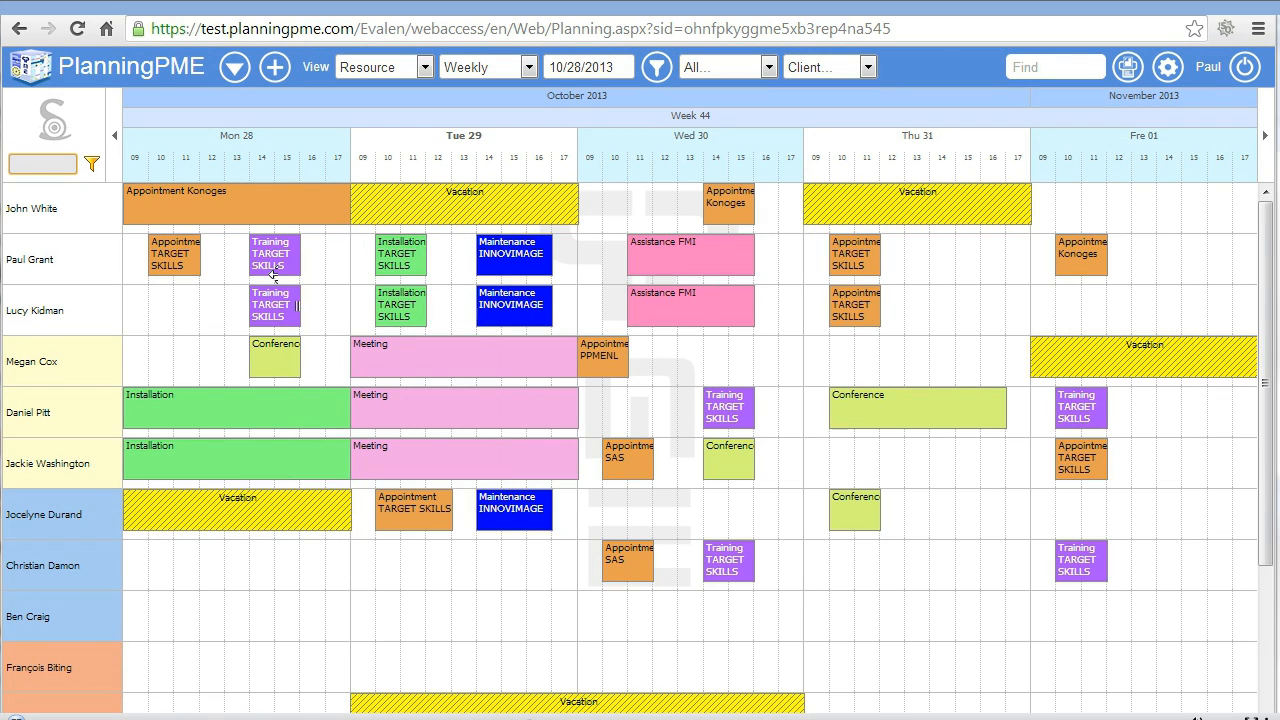
pyautogui.moveTo(273, 255)
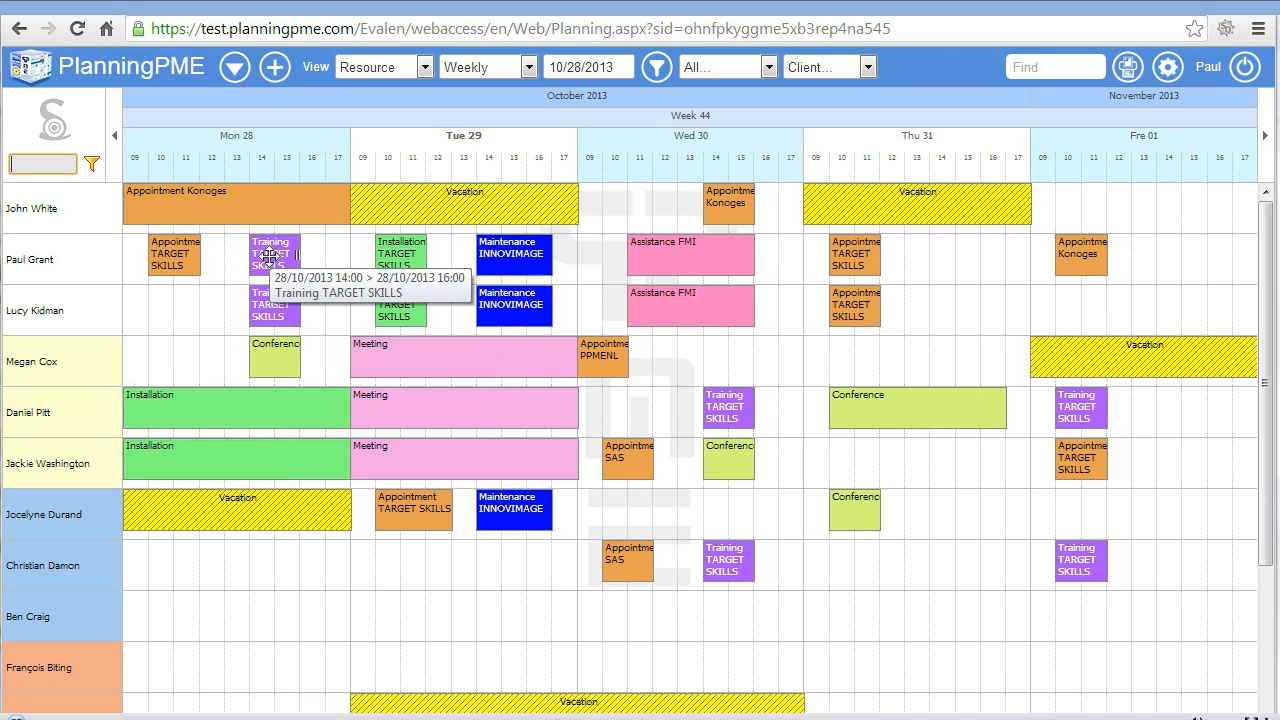
pyautogui.moveTo(960, 263)
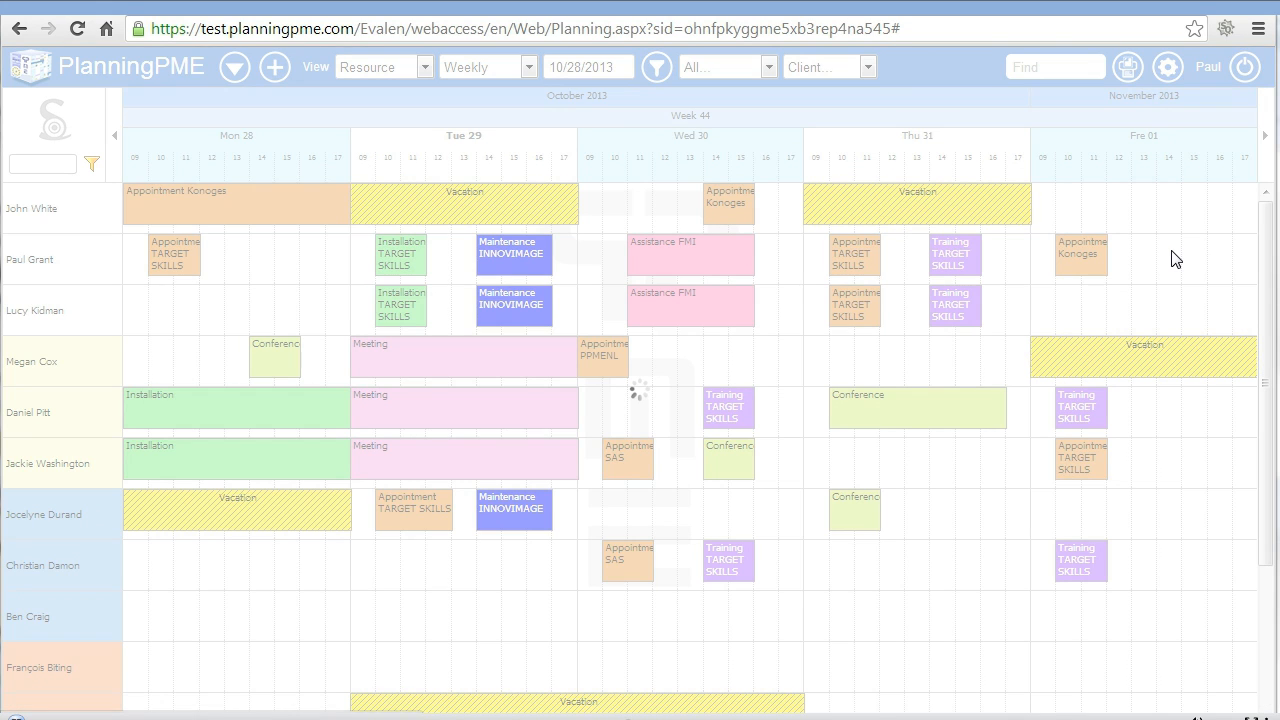
pyautogui.moveTo(1182, 300)
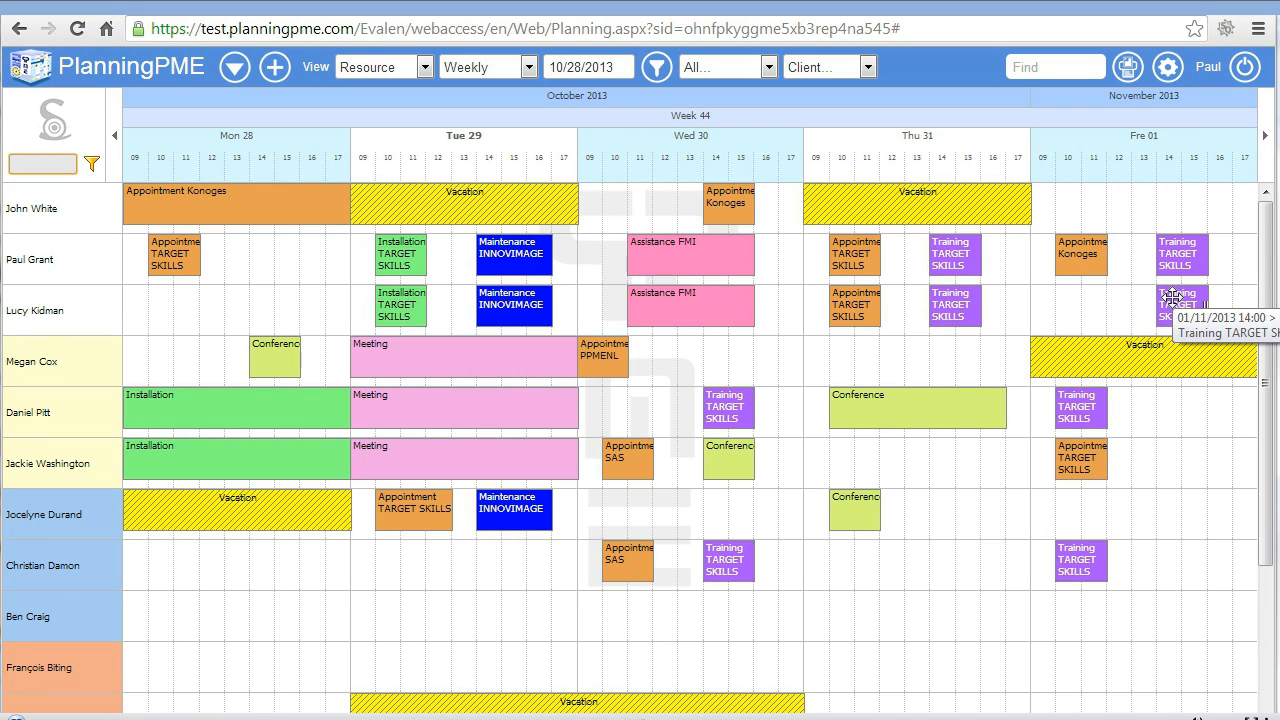
pyautogui.moveTo(337, 162)
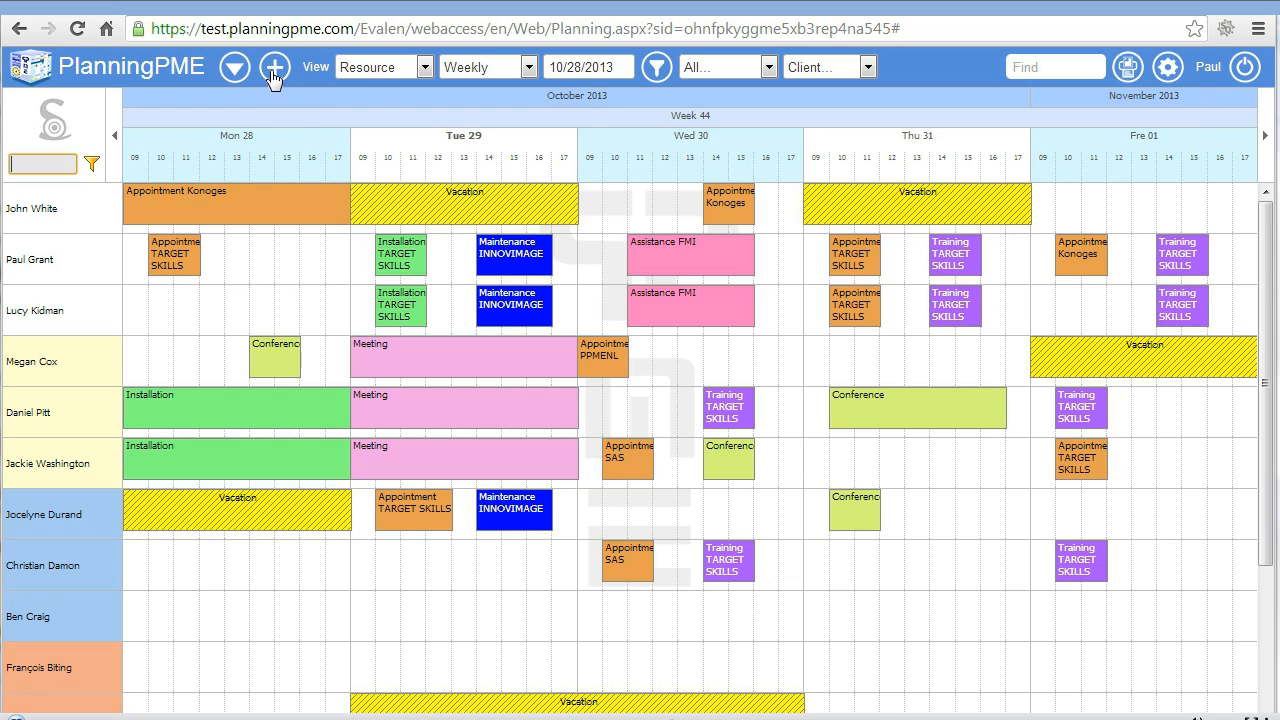
pyautogui.click(274, 67)
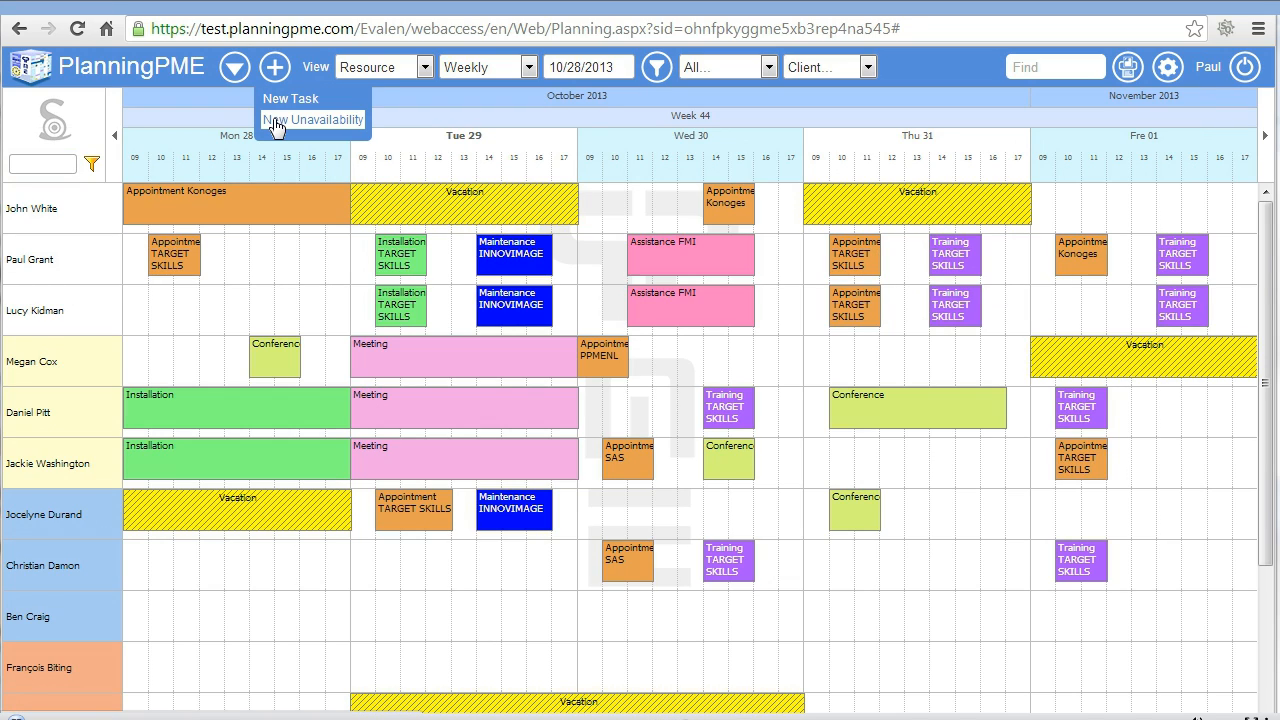
pyautogui.click(313, 119)
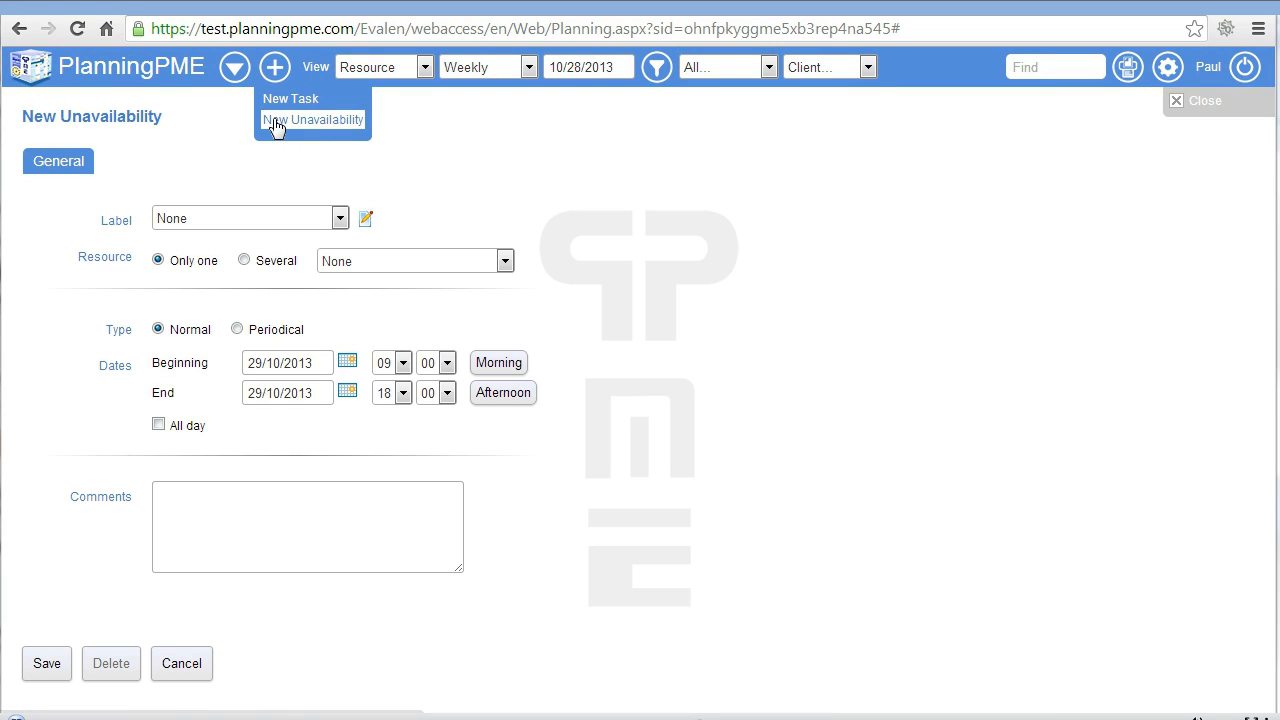
pyautogui.click(339, 218)
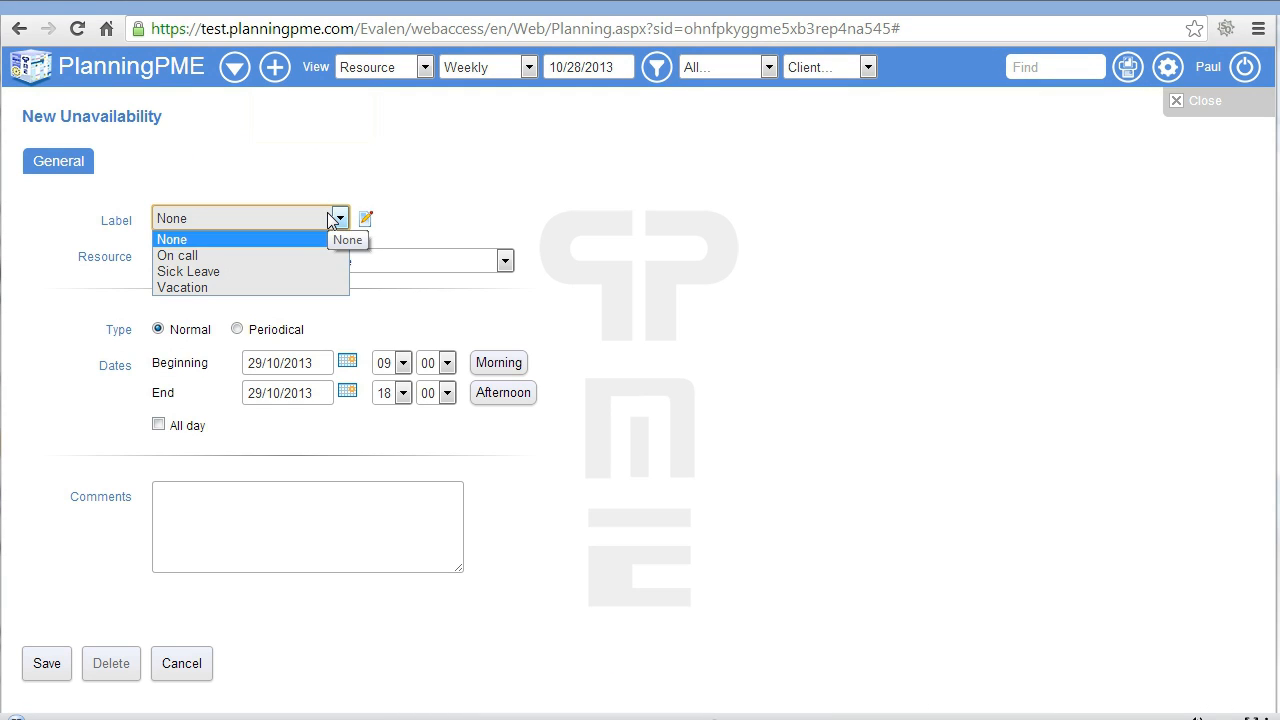
pyautogui.moveTo(279, 271)
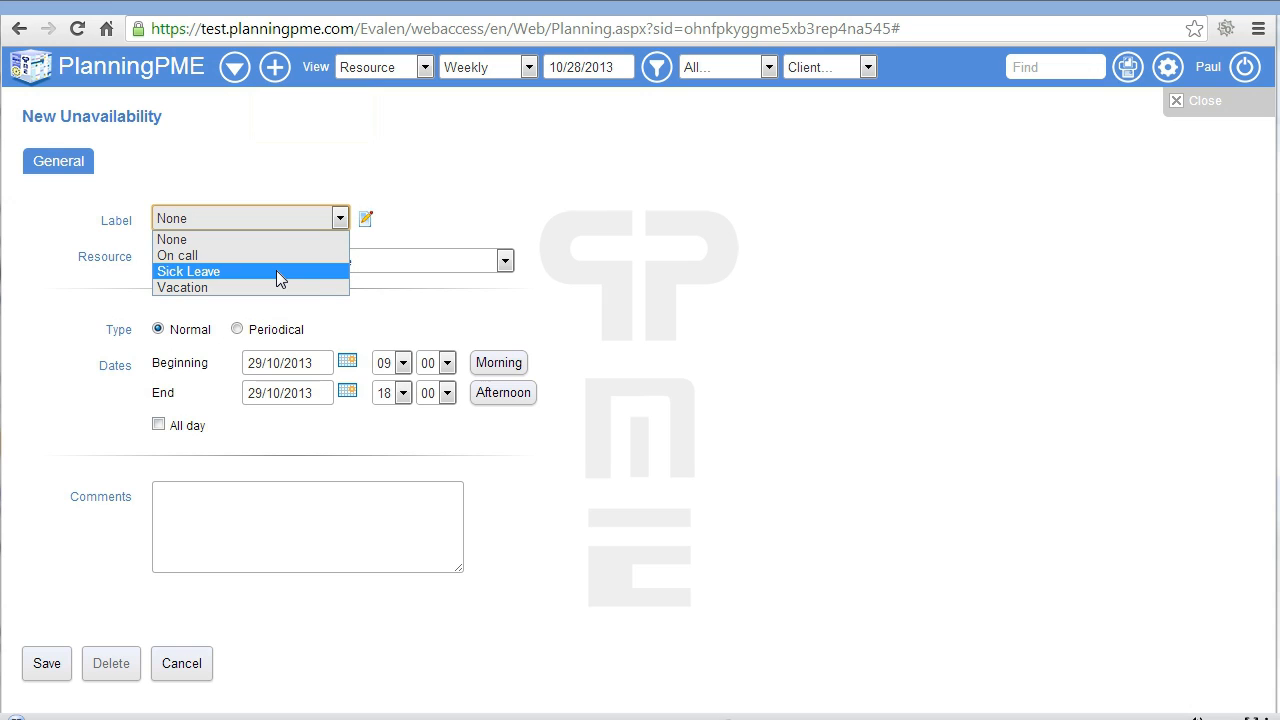
pyautogui.click(188, 271)
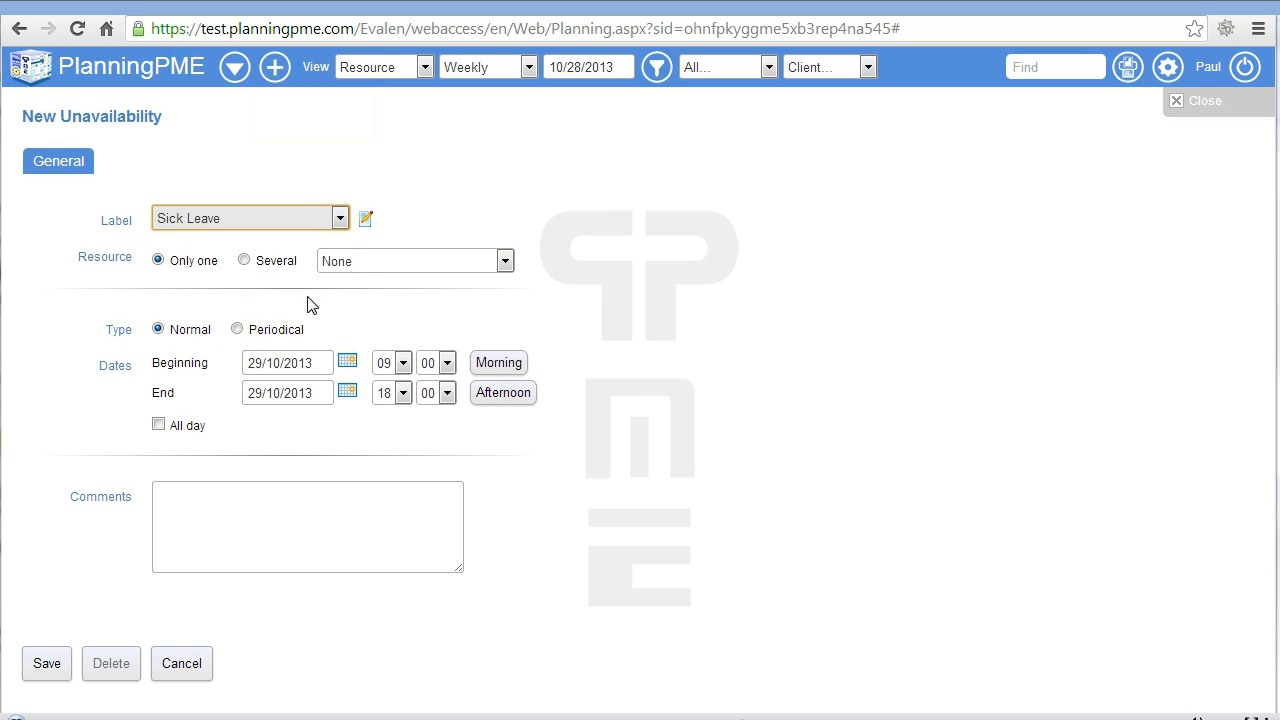
pyautogui.click(504, 261)
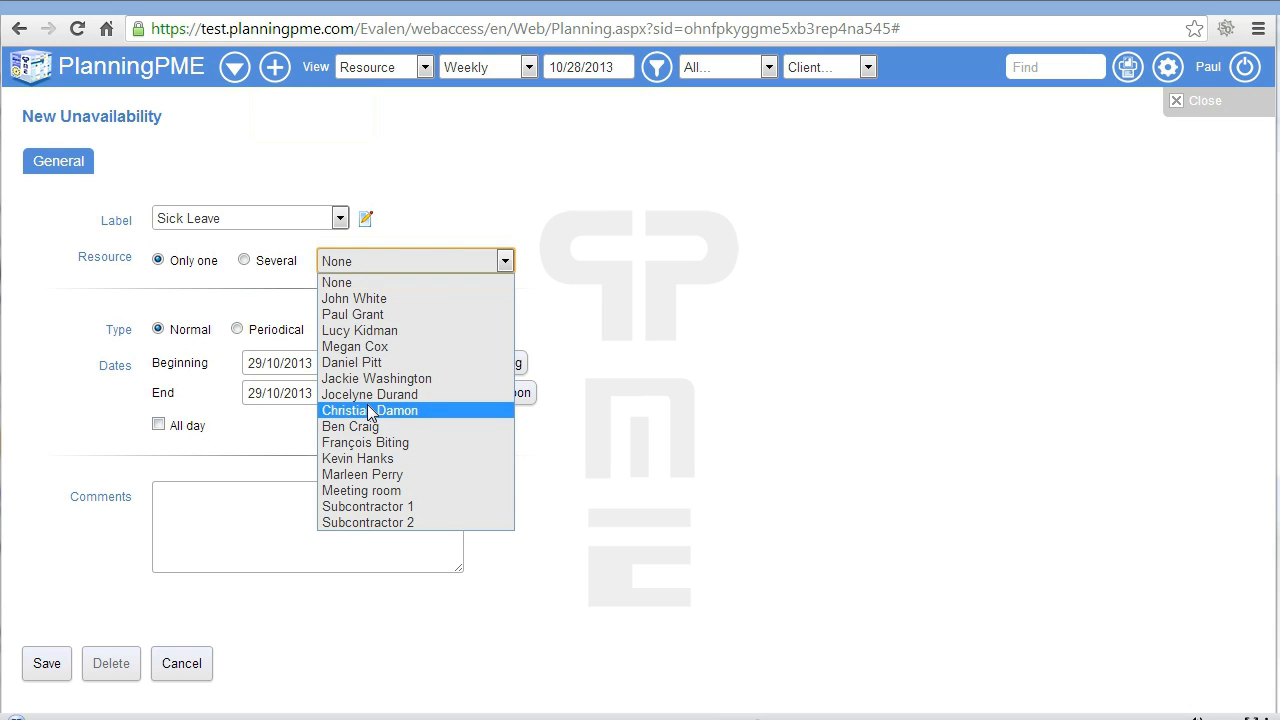
pyautogui.click(365, 442)
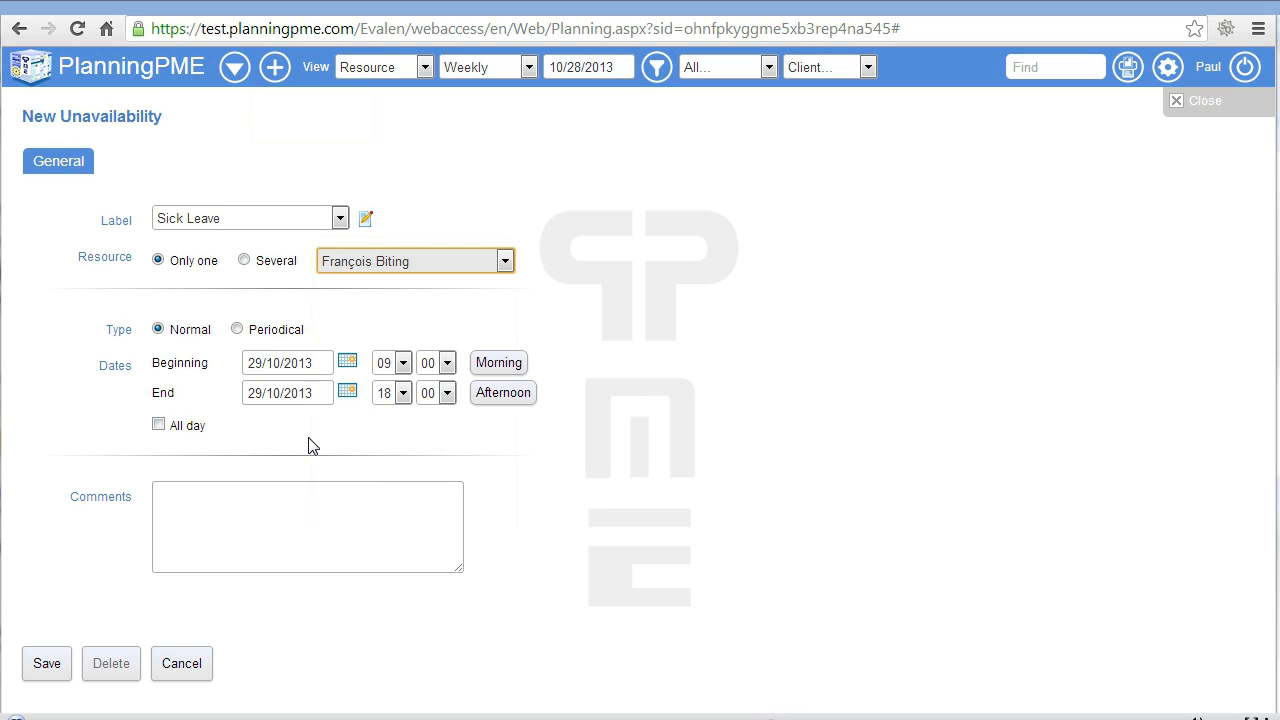
pyautogui.click(158, 424)
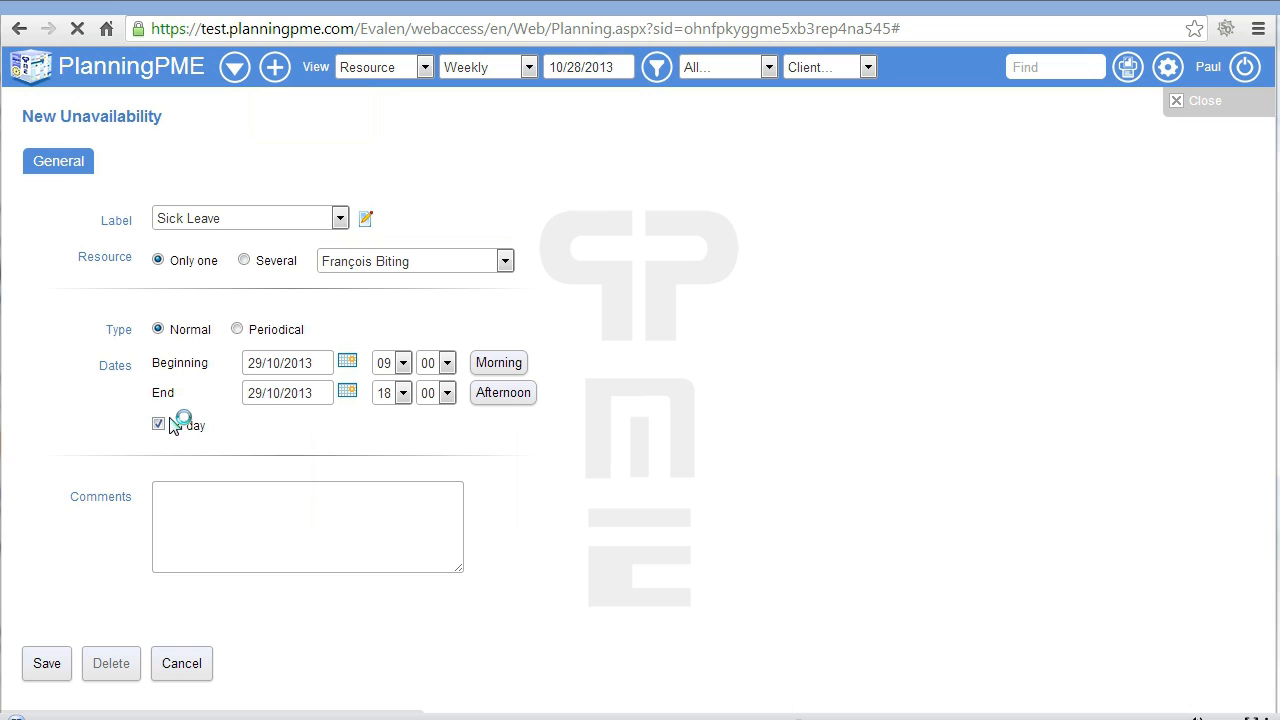
pyautogui.click(46, 663)
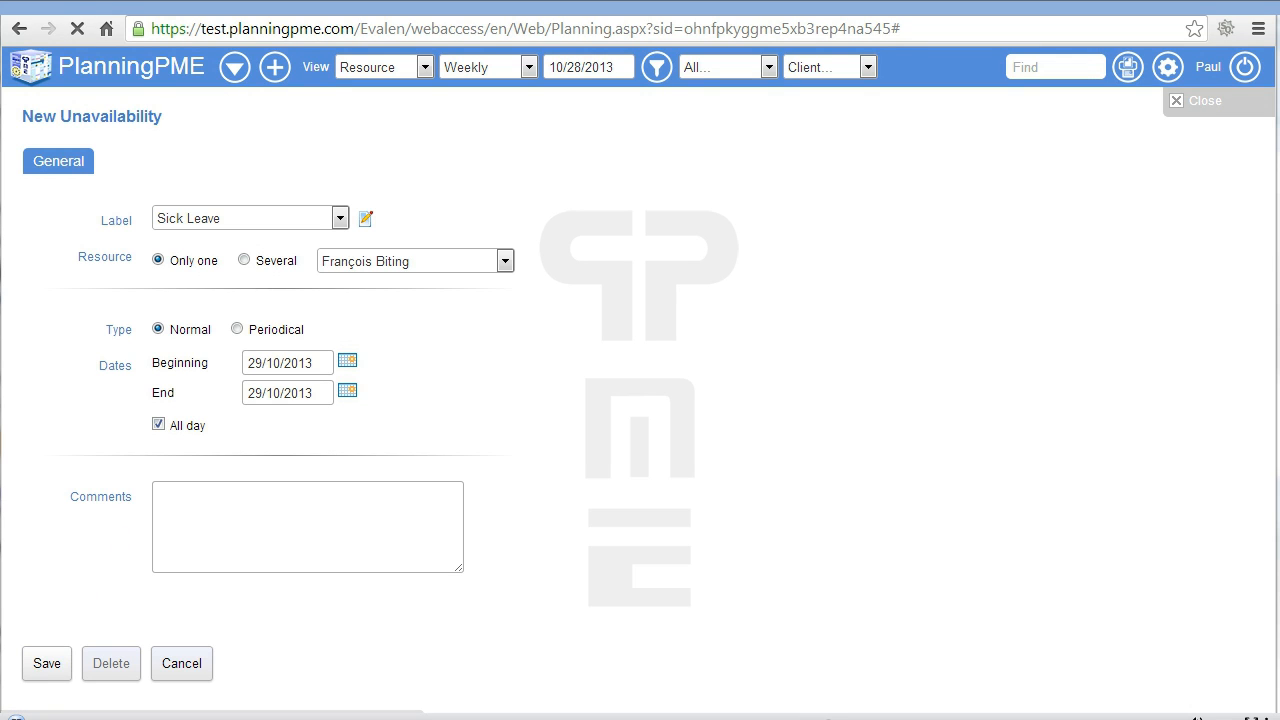
pyautogui.click(46, 663)
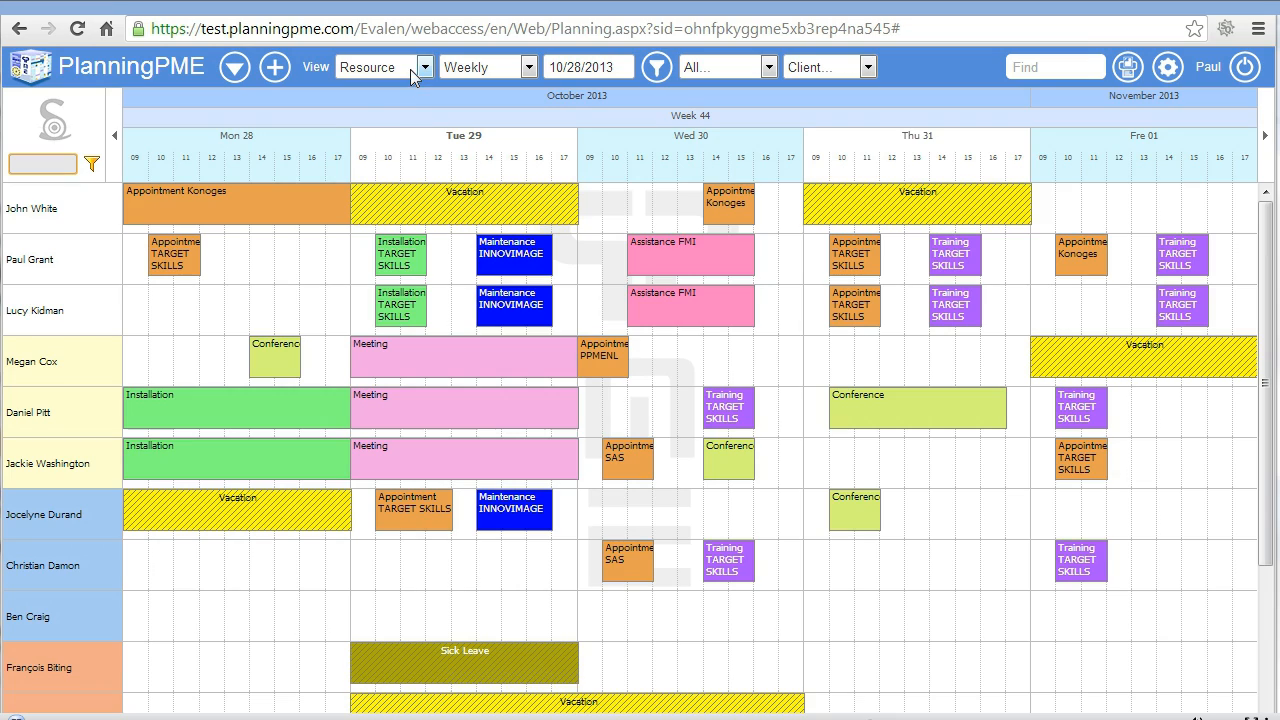
# - Switch the planning view to List, showing entries with dates, labels, resources and clients
pyautogui.click(411, 67)
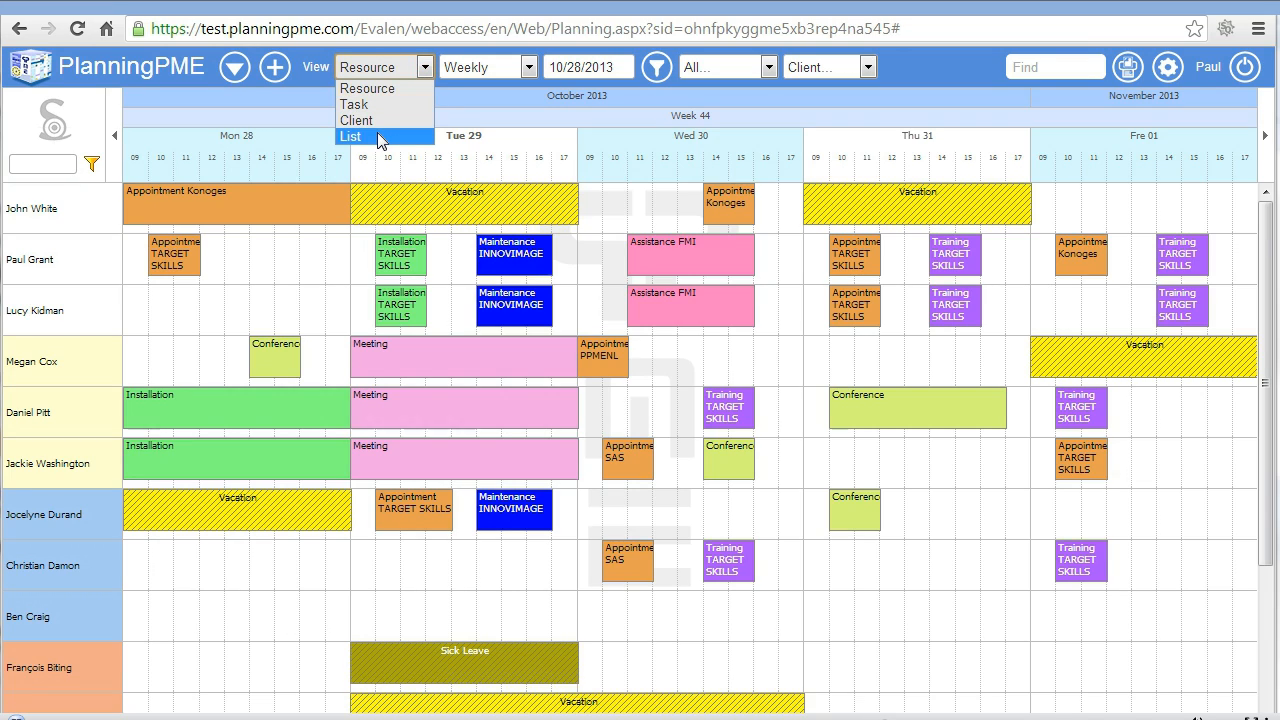
pyautogui.click(351, 137)
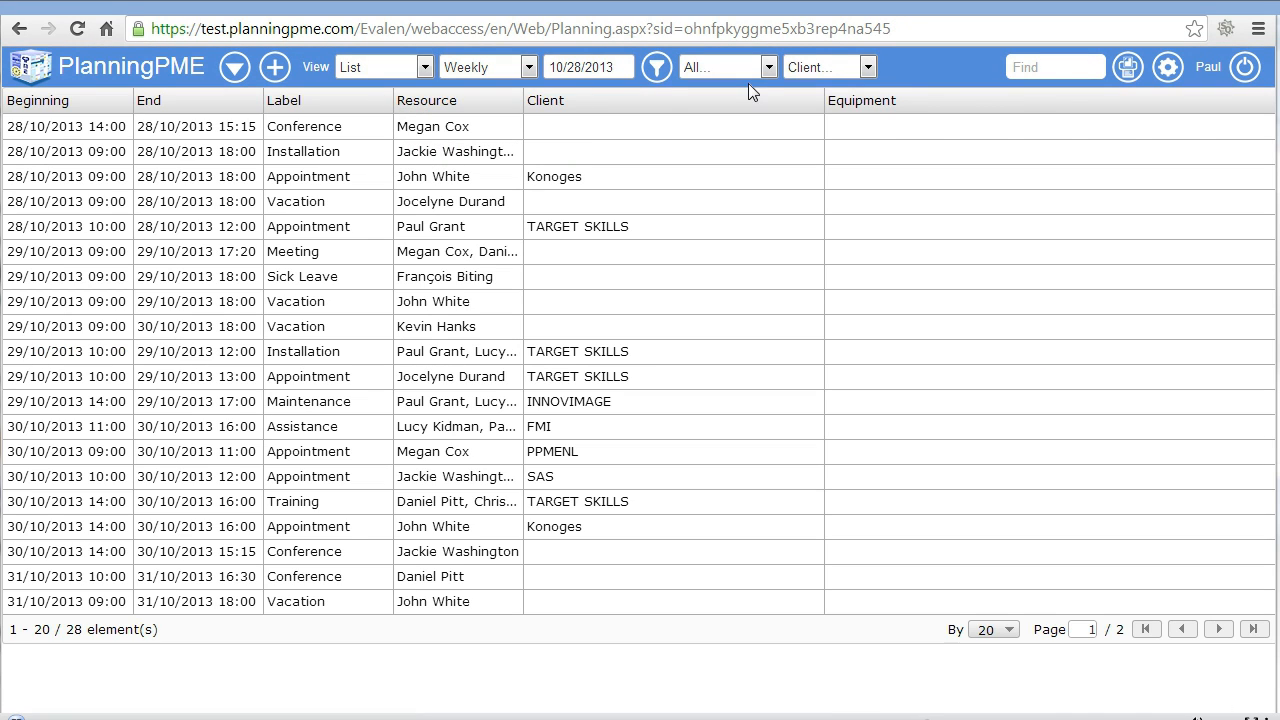
# - Search for 'kon' to list the 17 Konoges entries, then sign out
pyautogui.click(1055, 67)
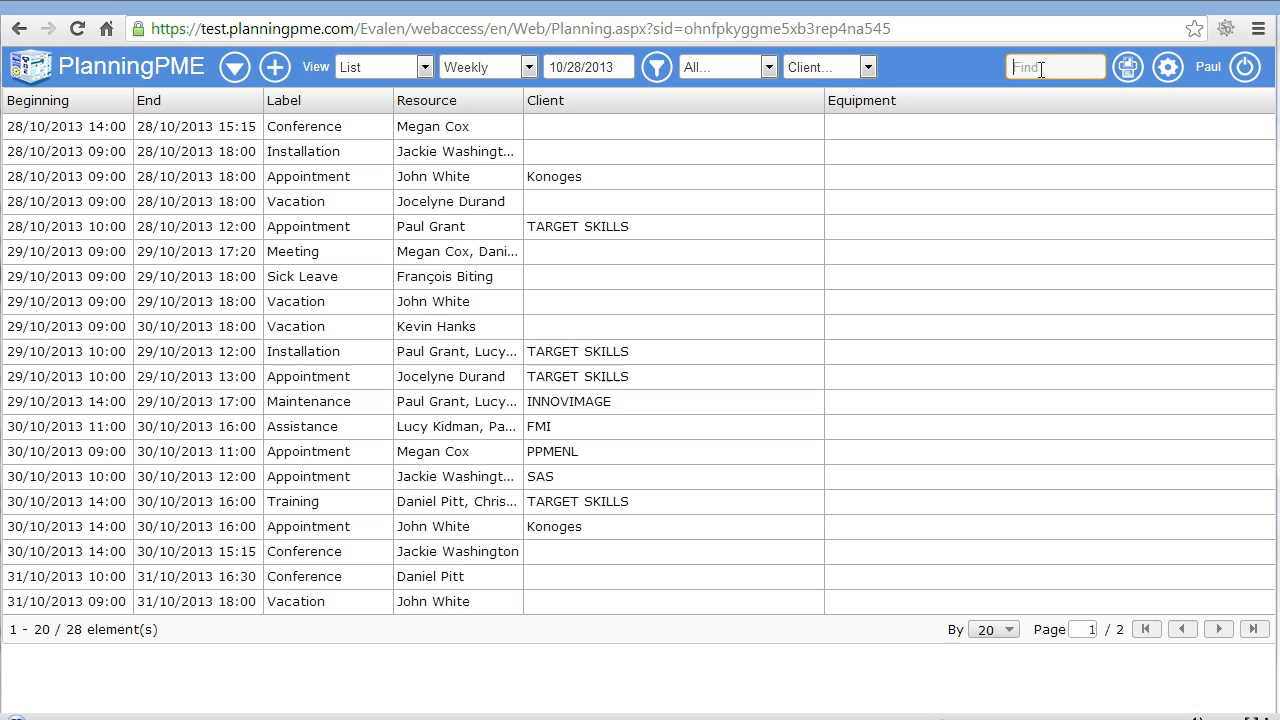
pyautogui.write('ko')
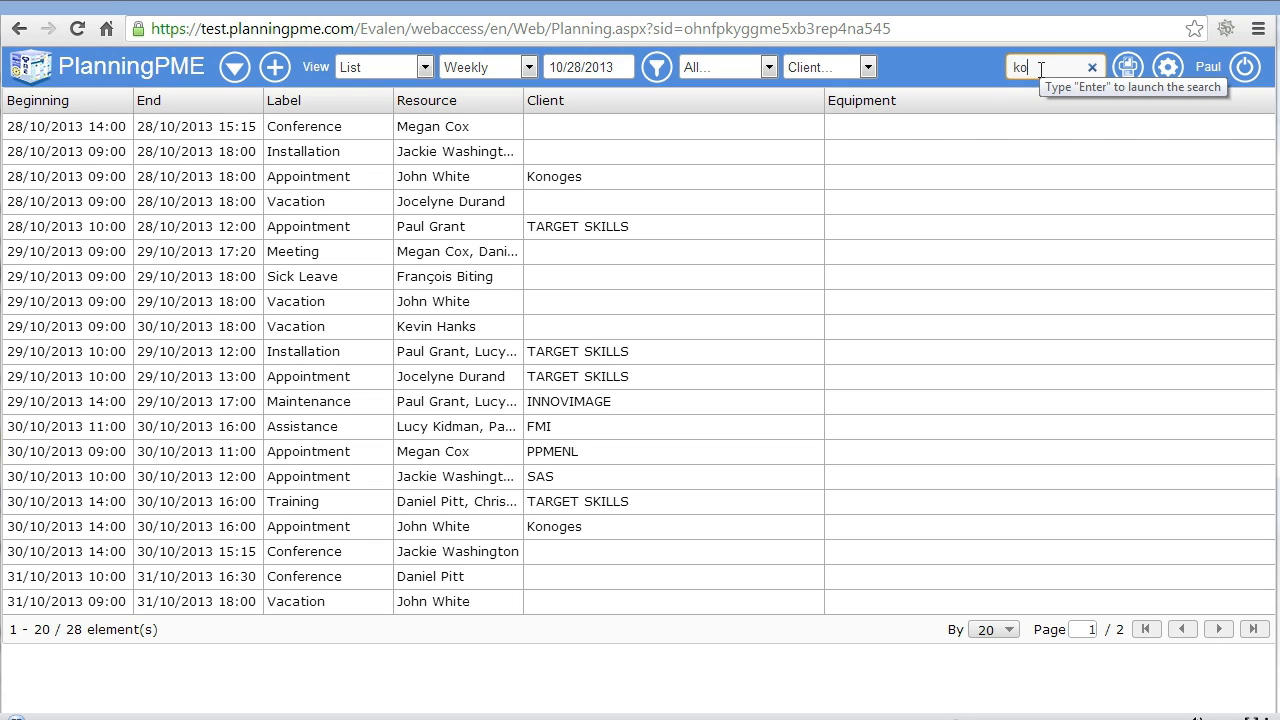
pyautogui.write('n')
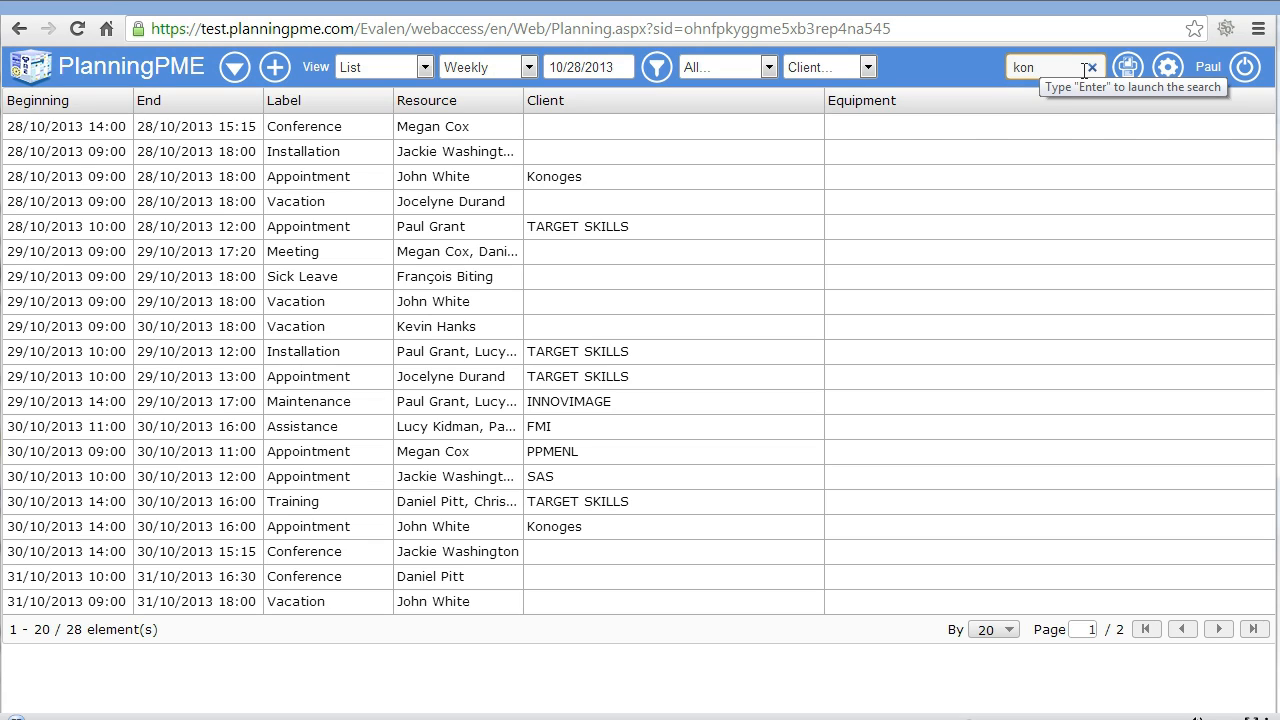
pyautogui.press('Return')
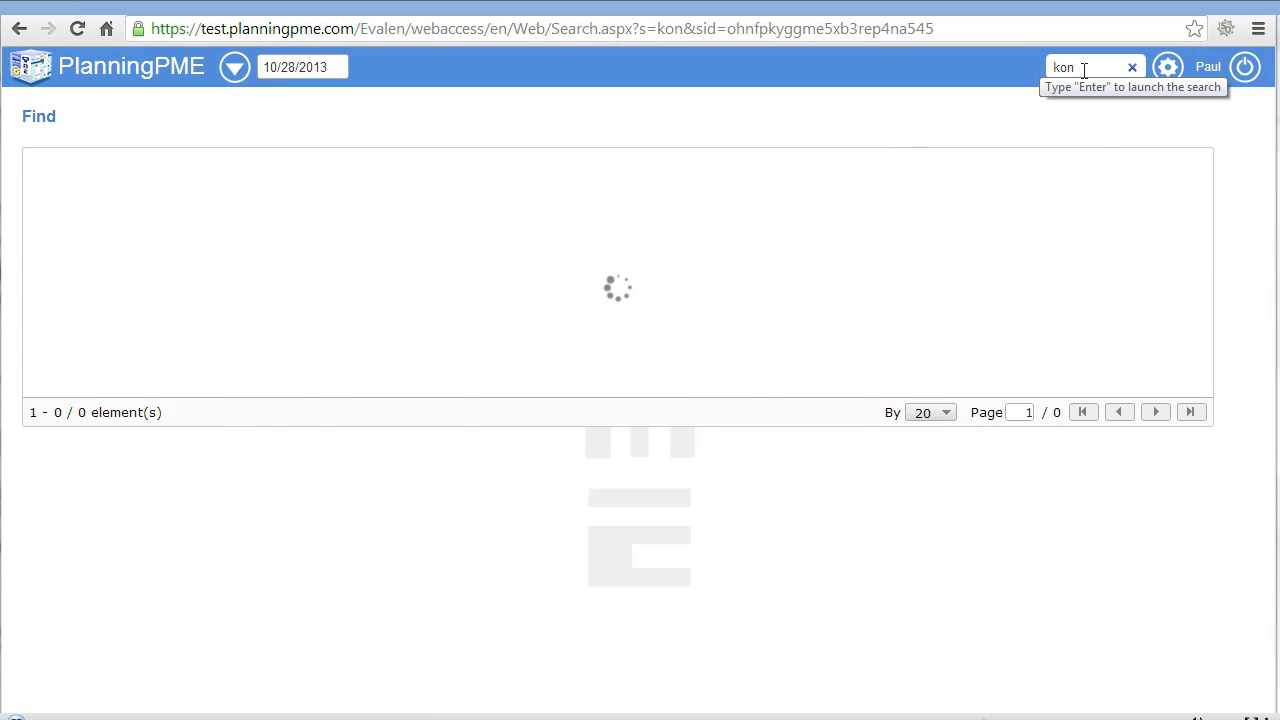
pyautogui.press('Return')
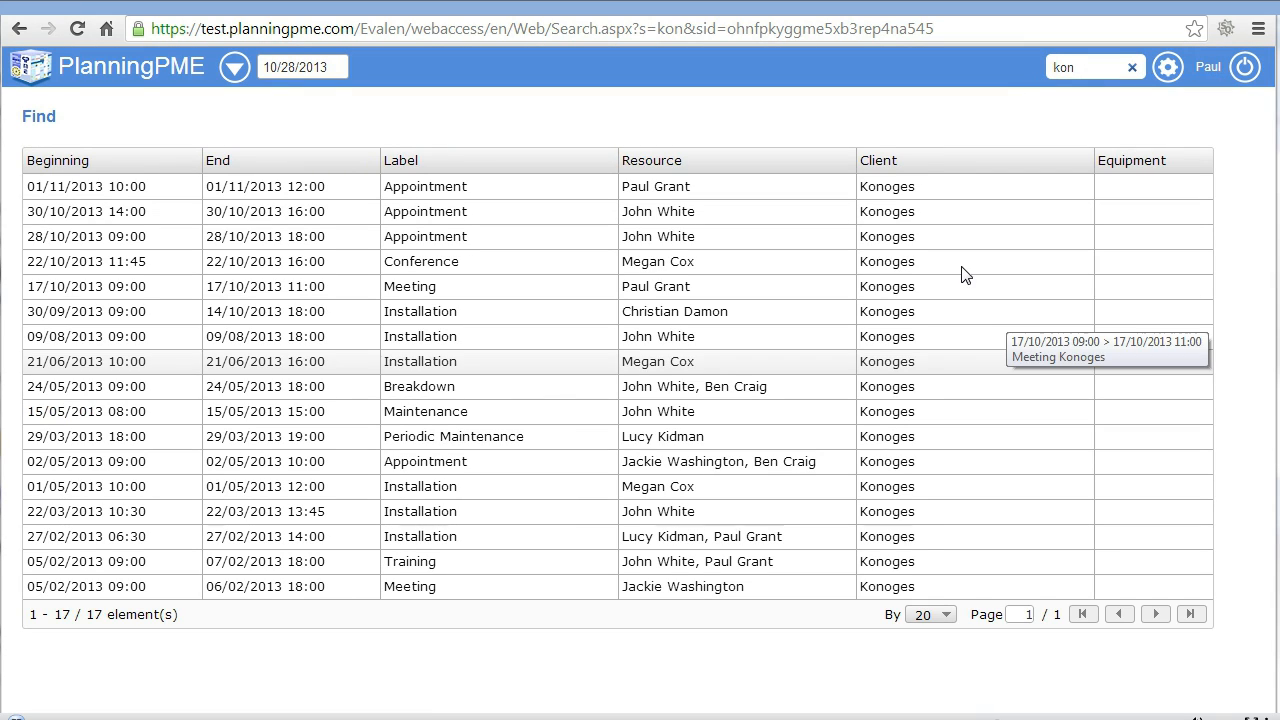
pyautogui.moveTo(1177, 88)
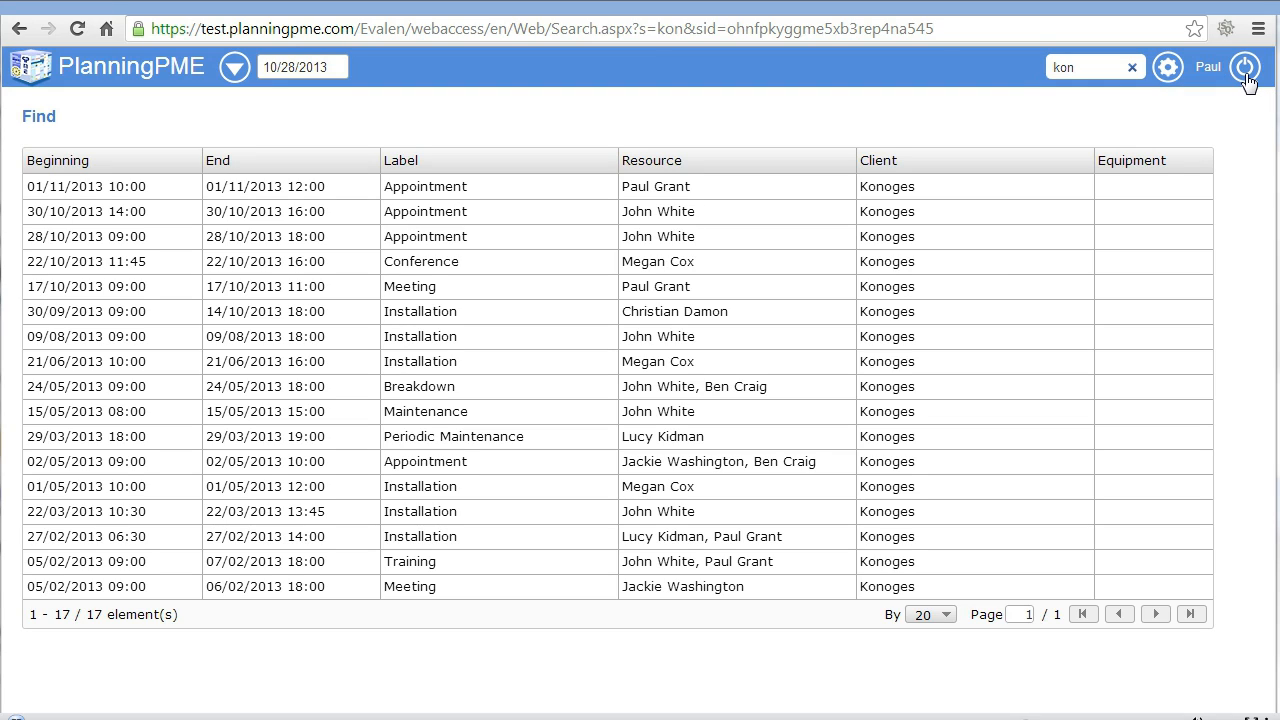
pyautogui.click(1246, 66)
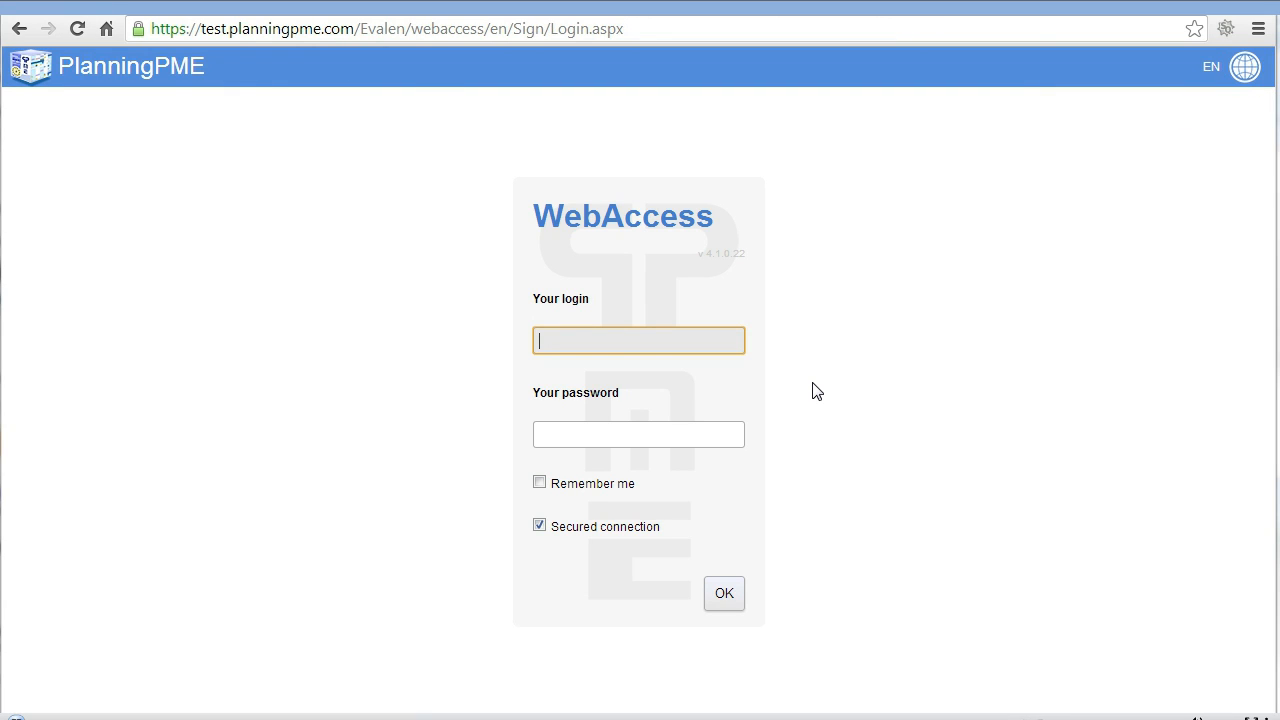